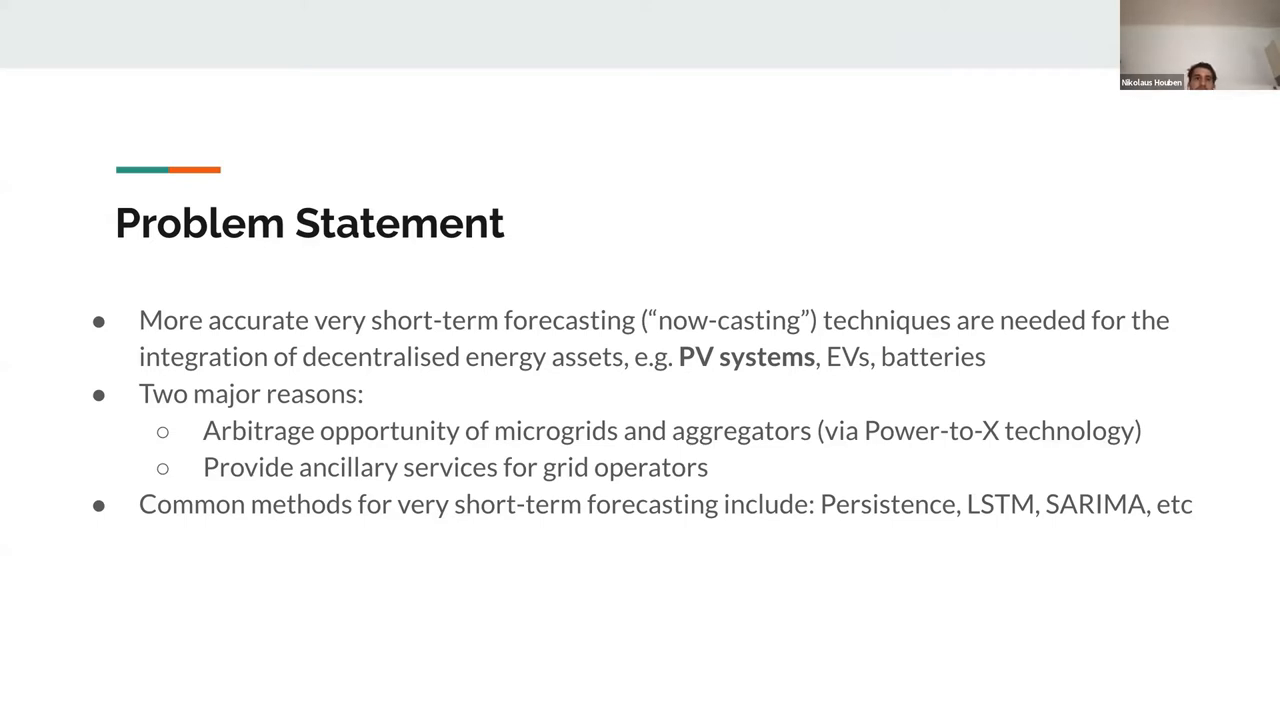
{"action": "mouse_move", "coordinate": [371, 453]}
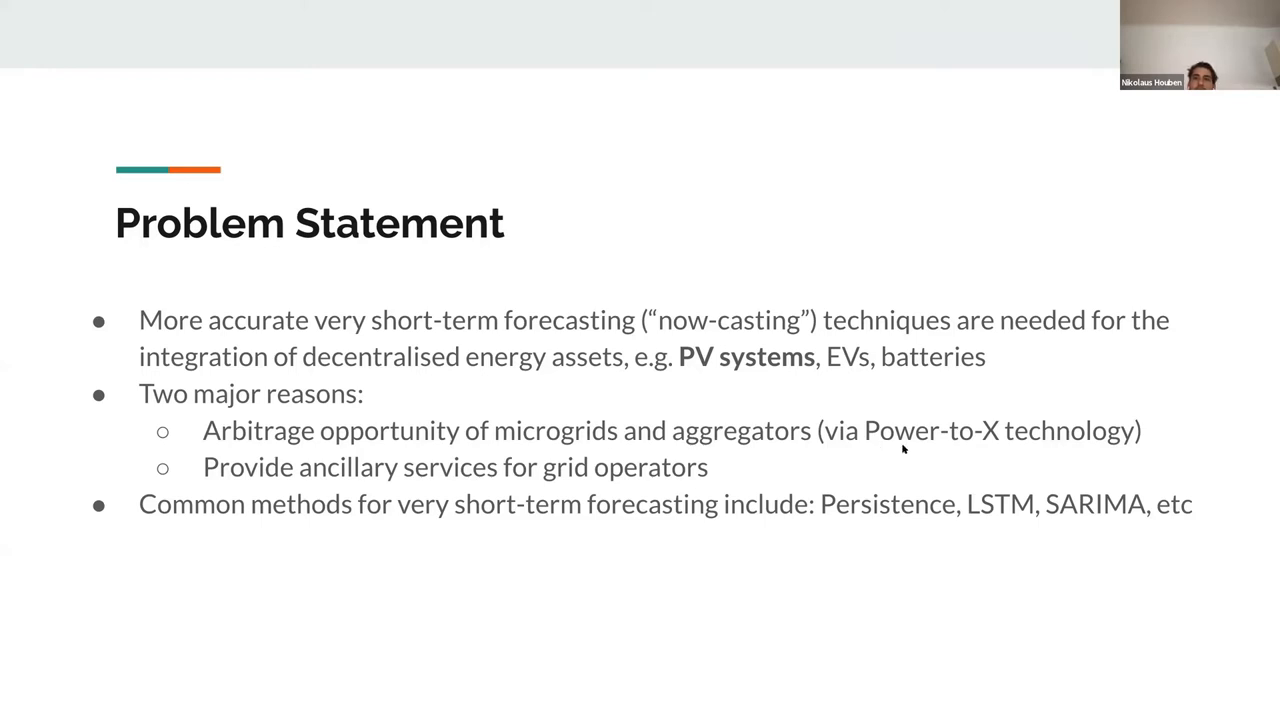
{"action": "mouse_move", "coordinate": [956, 446]}
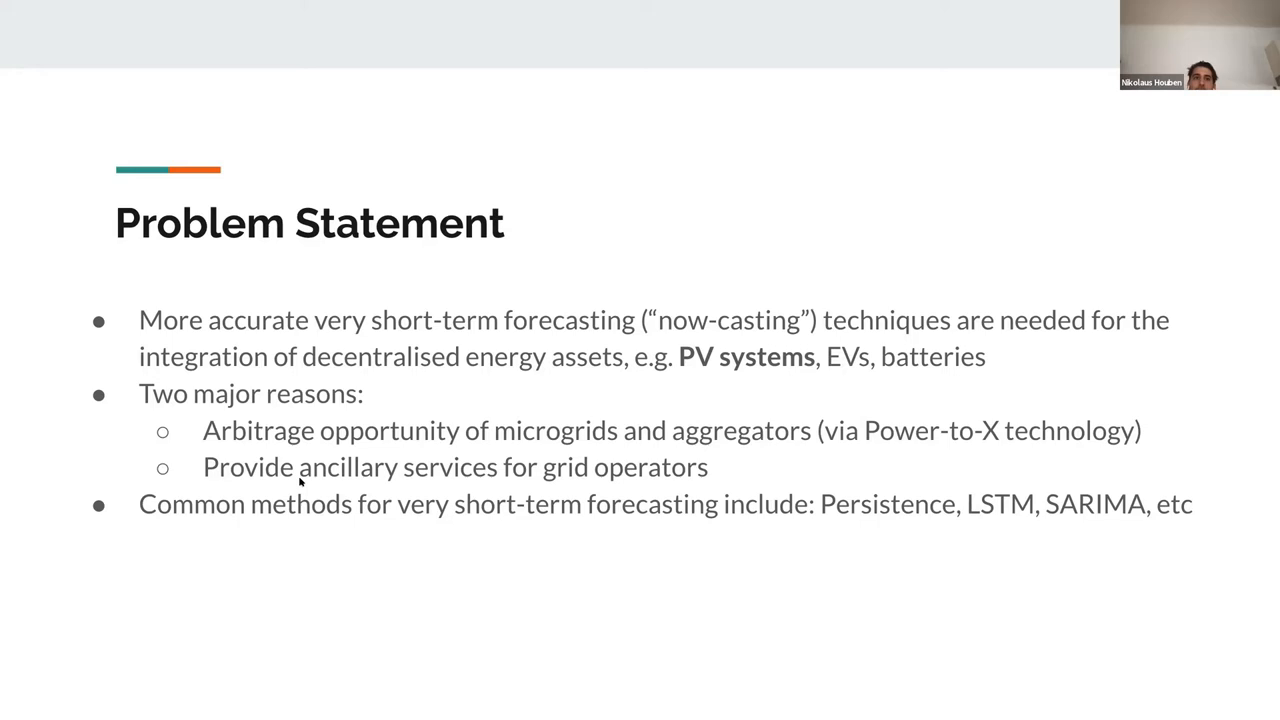
{"action": "mouse_move", "coordinate": [162, 540]}
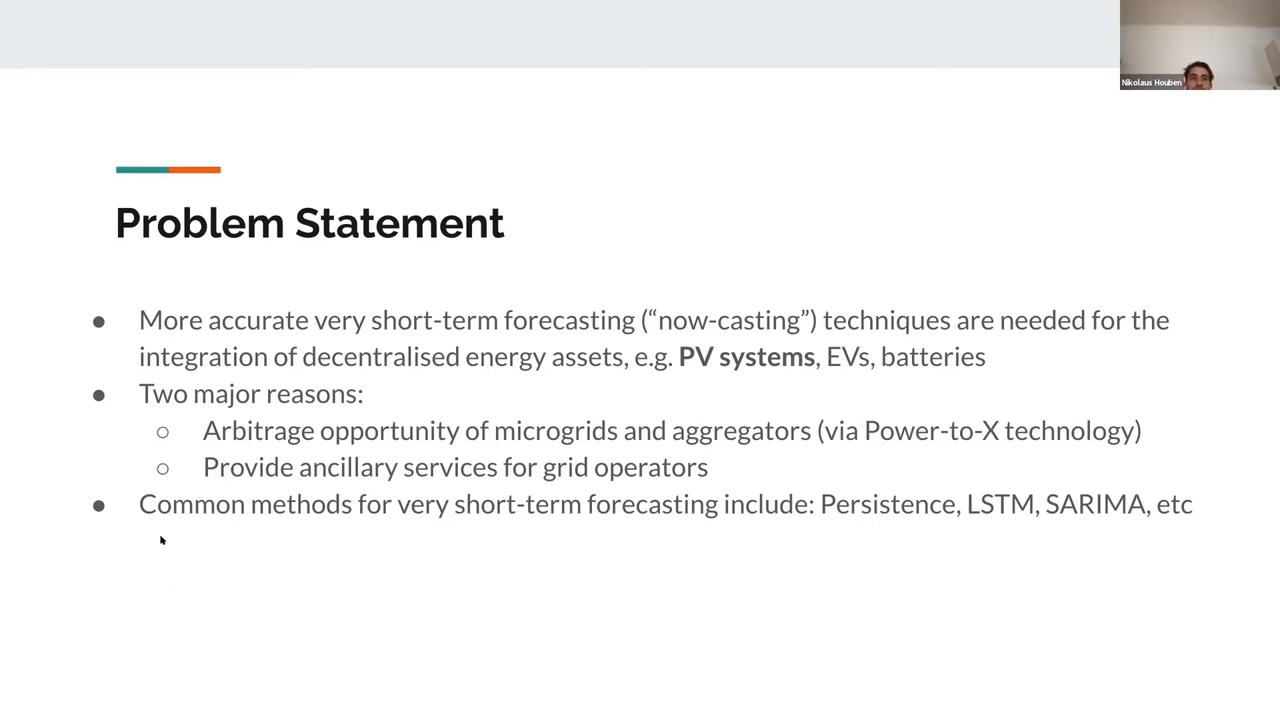
{"action": "mouse_move", "coordinate": [590, 537]}
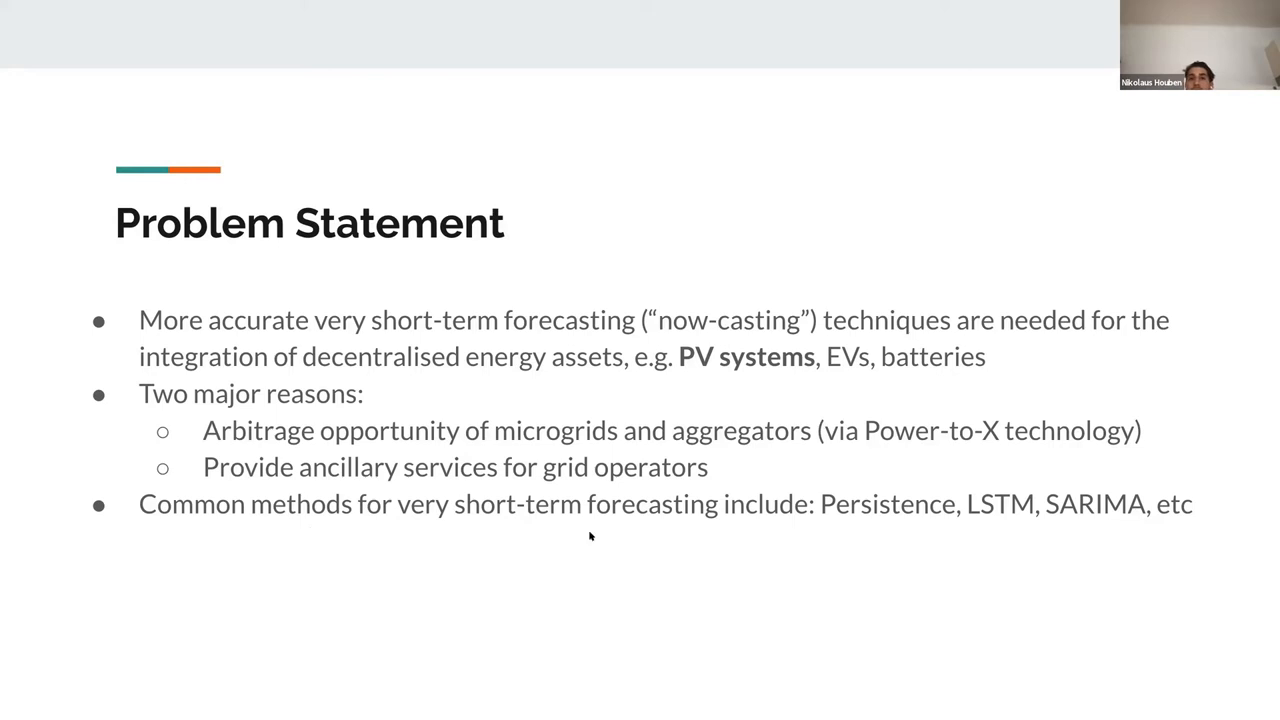
{"action": "mouse_move", "coordinate": [753, 530]}
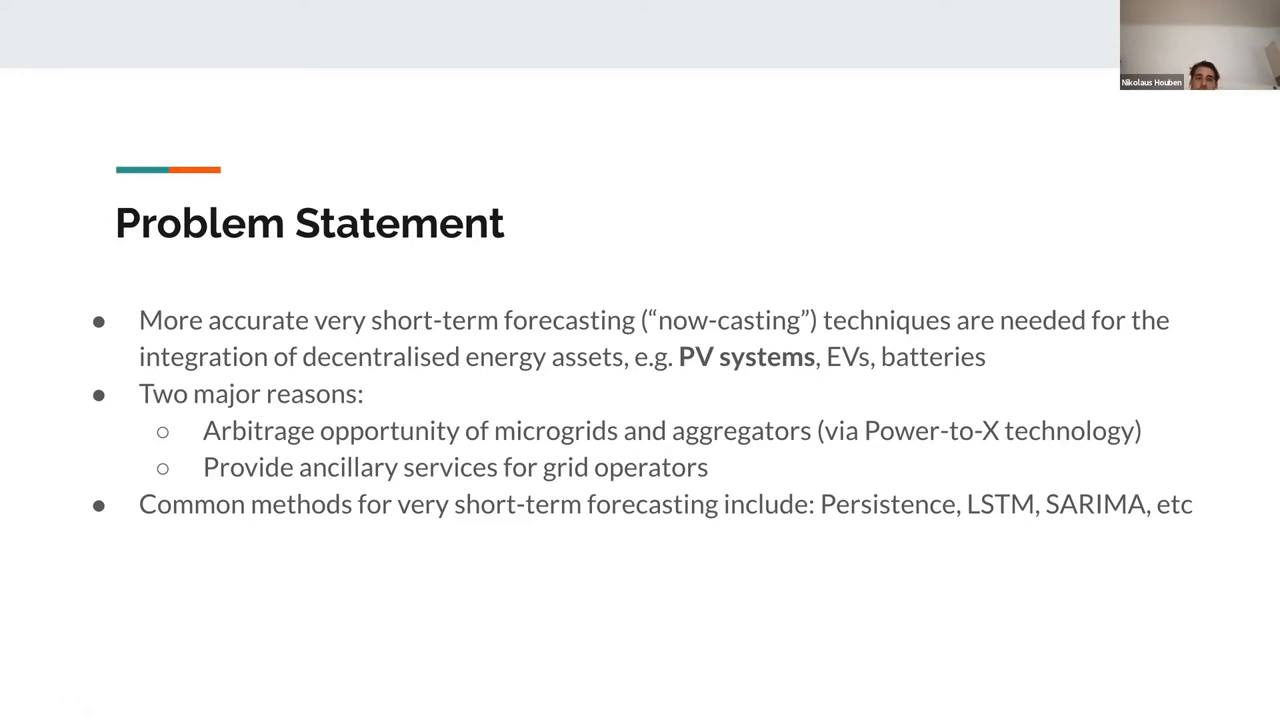
- Advance from the Problem Statement slide to the Project Idea slide
{"action": "key", "text": "right"}
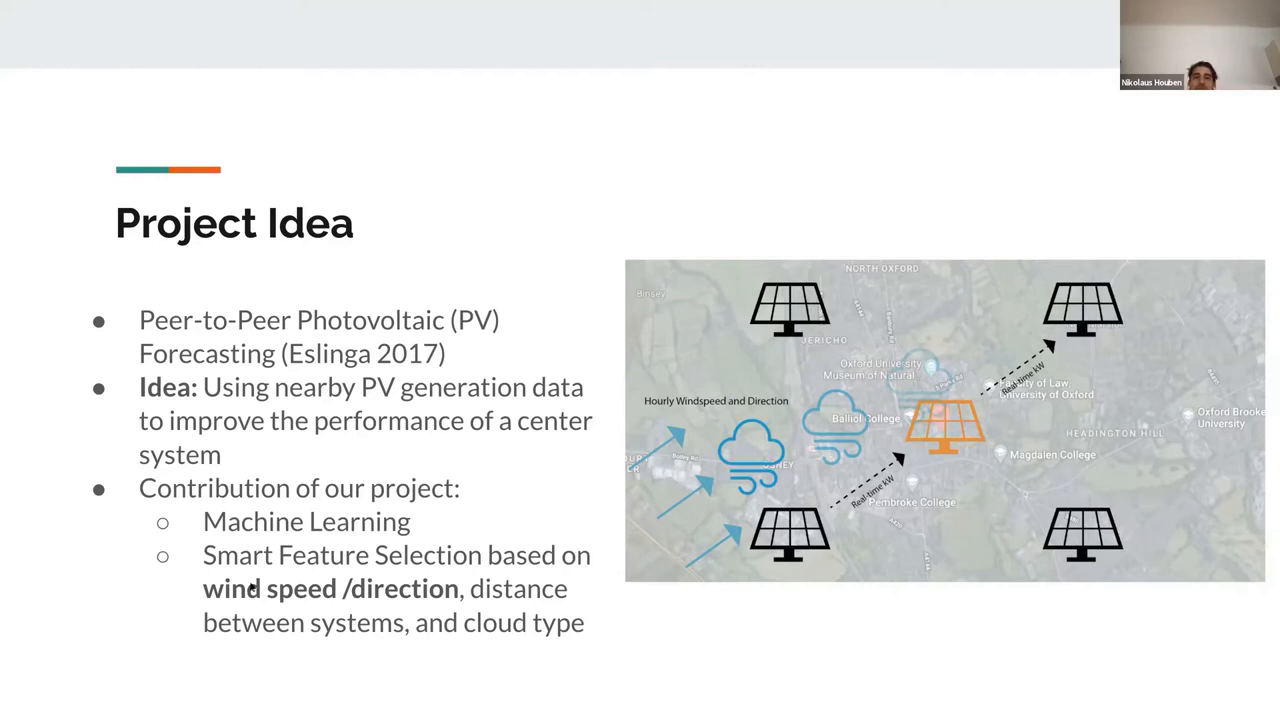
- Advance to the Data slide showing Reading PV meter and ERA5 weather data
{"action": "key", "text": "right"}
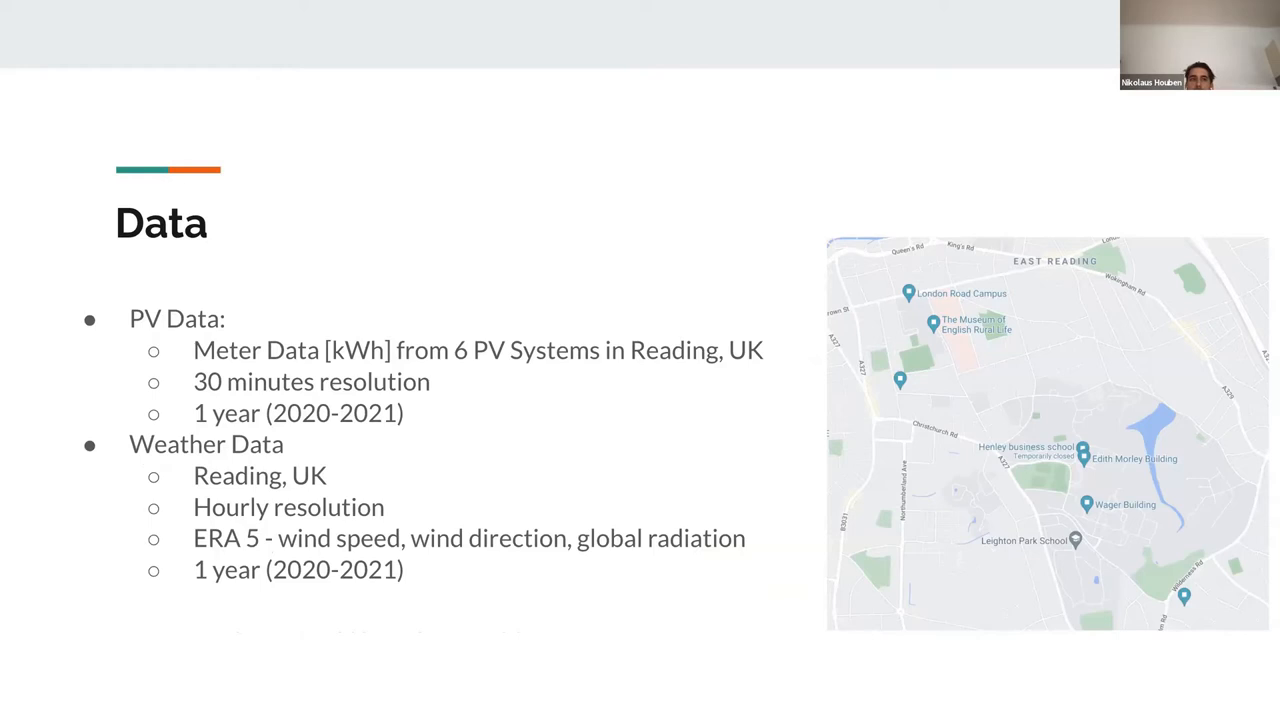
{"action": "mouse_move", "coordinate": [242, 588]}
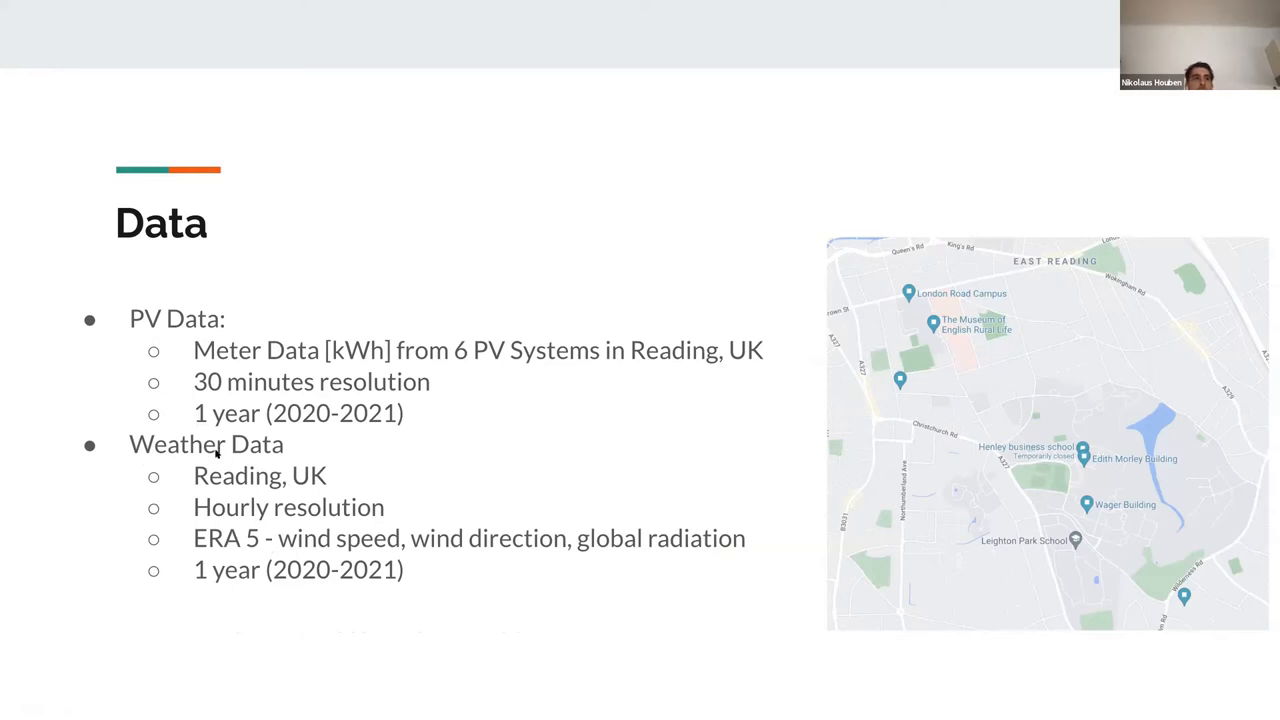
{"action": "mouse_move", "coordinate": [218, 503]}
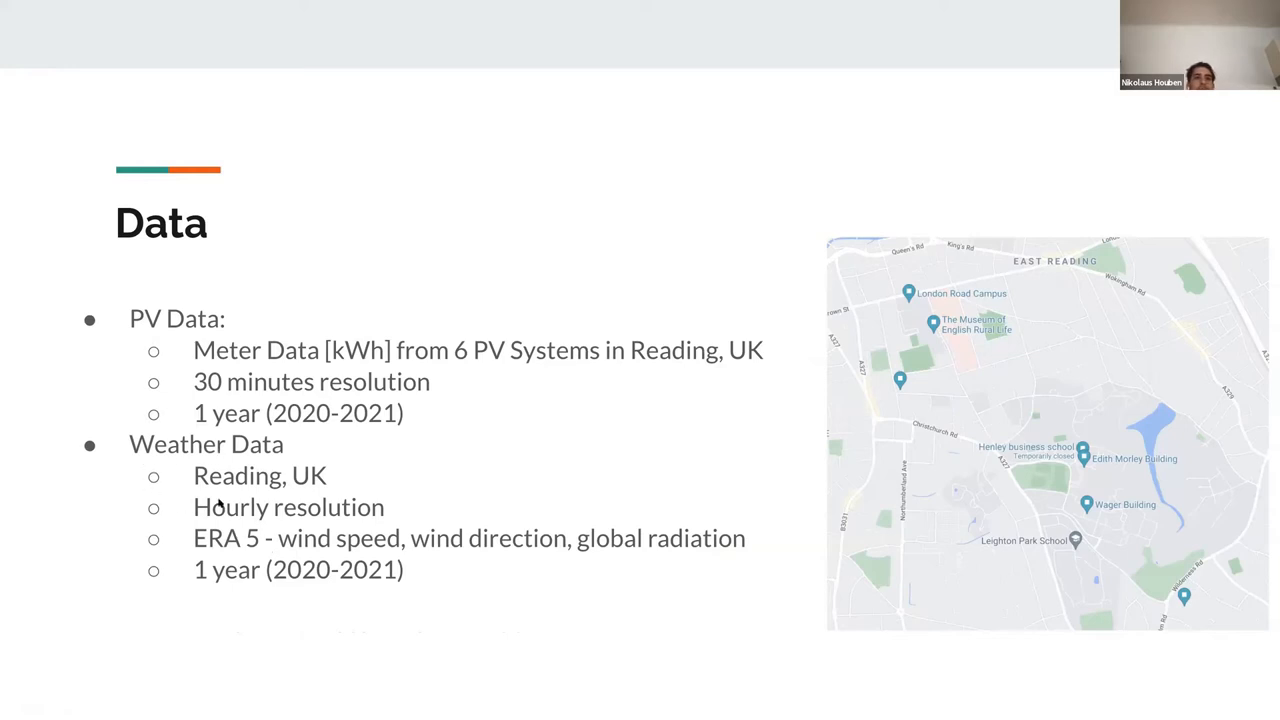
{"action": "mouse_move", "coordinate": [180, 463]}
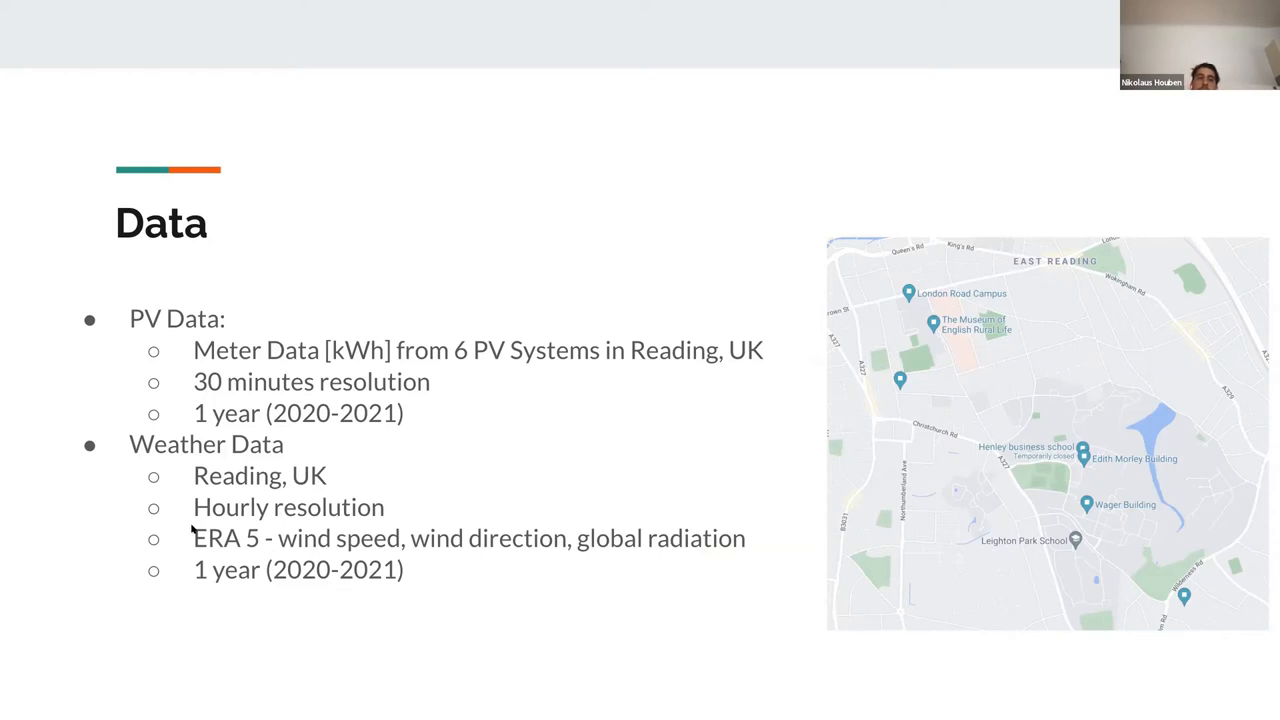
{"action": "mouse_move", "coordinate": [308, 548]}
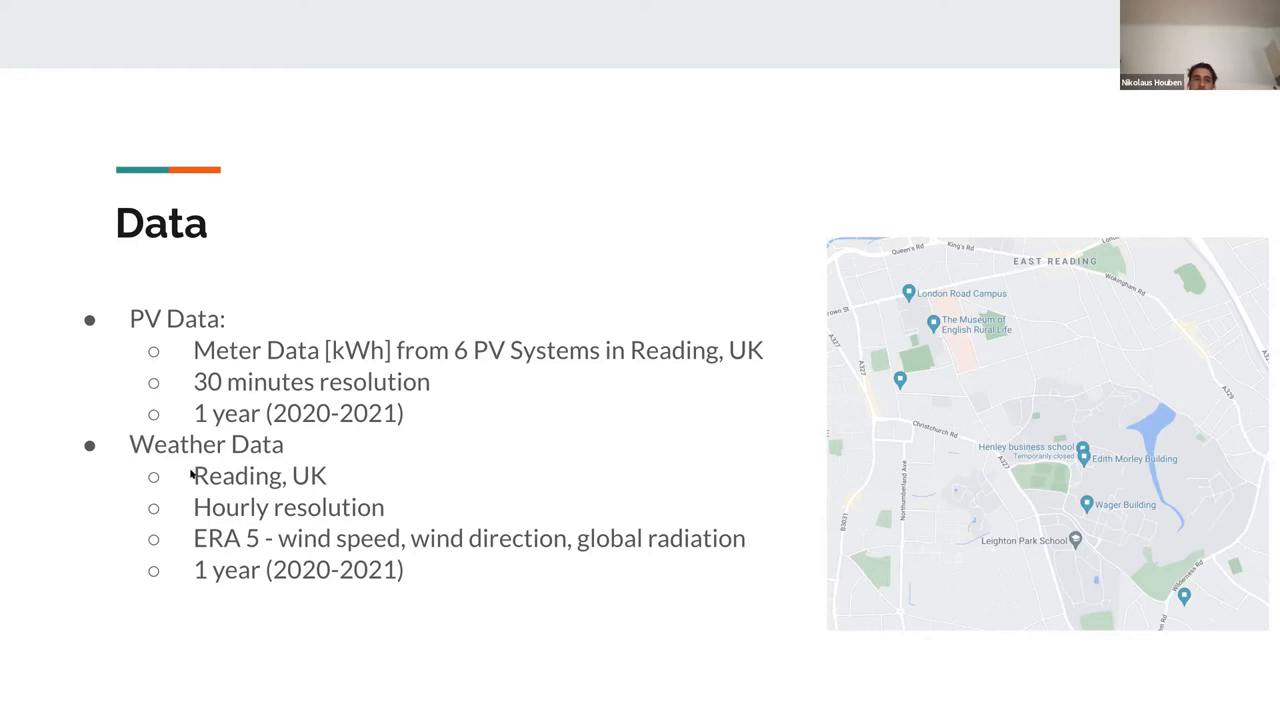
{"action": "mouse_move", "coordinate": [340, 550]}
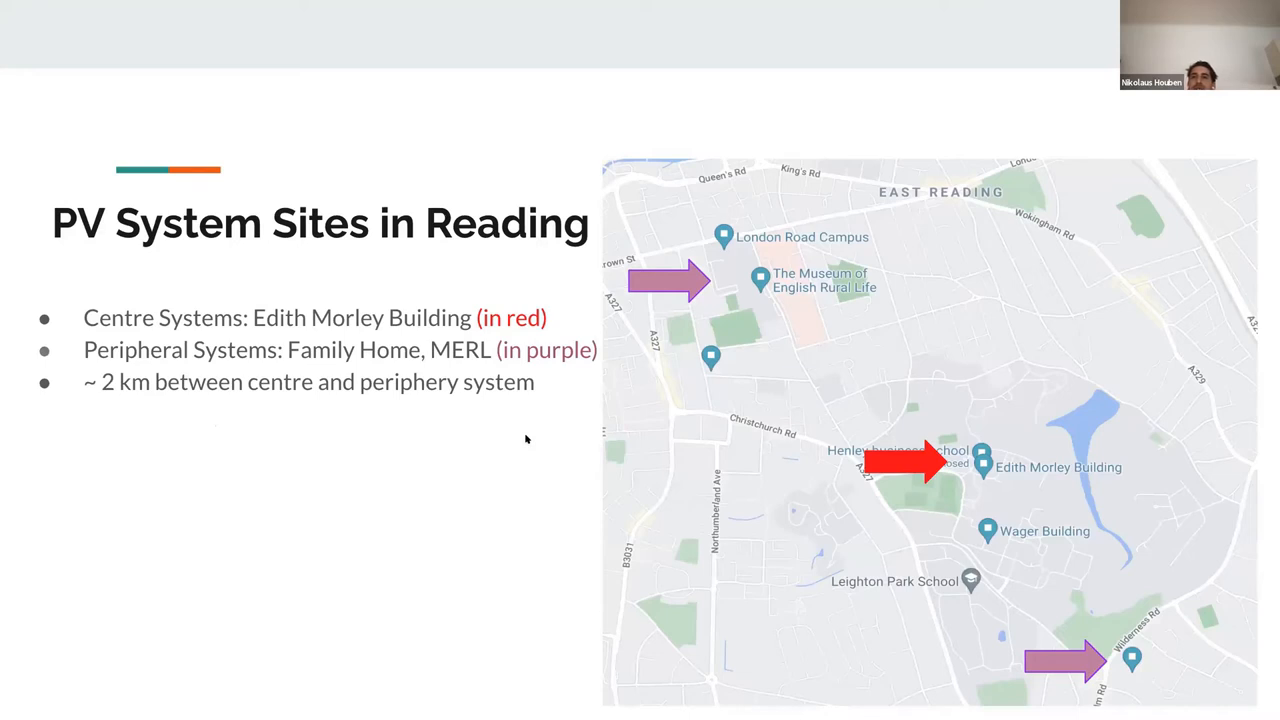
{"action": "key", "text": "right"}
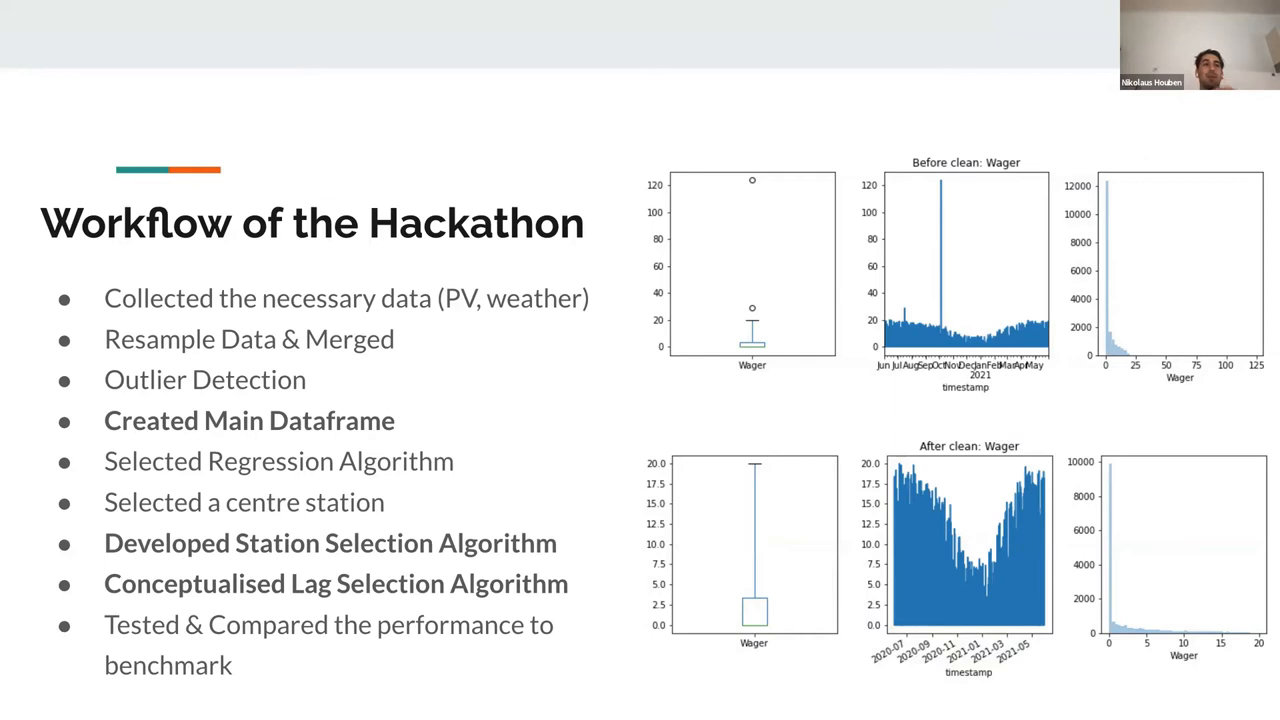
{"action": "mouse_move", "coordinate": [71, 34]}
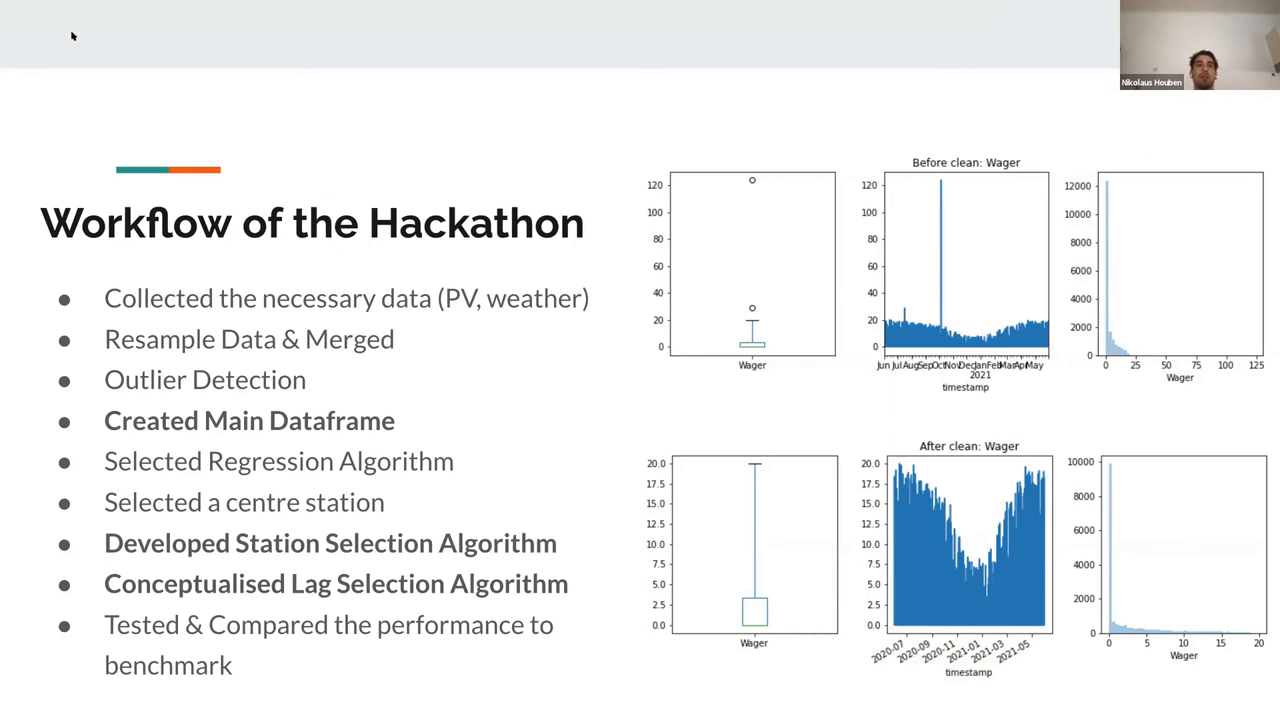
{"action": "mouse_move", "coordinate": [219, 318]}
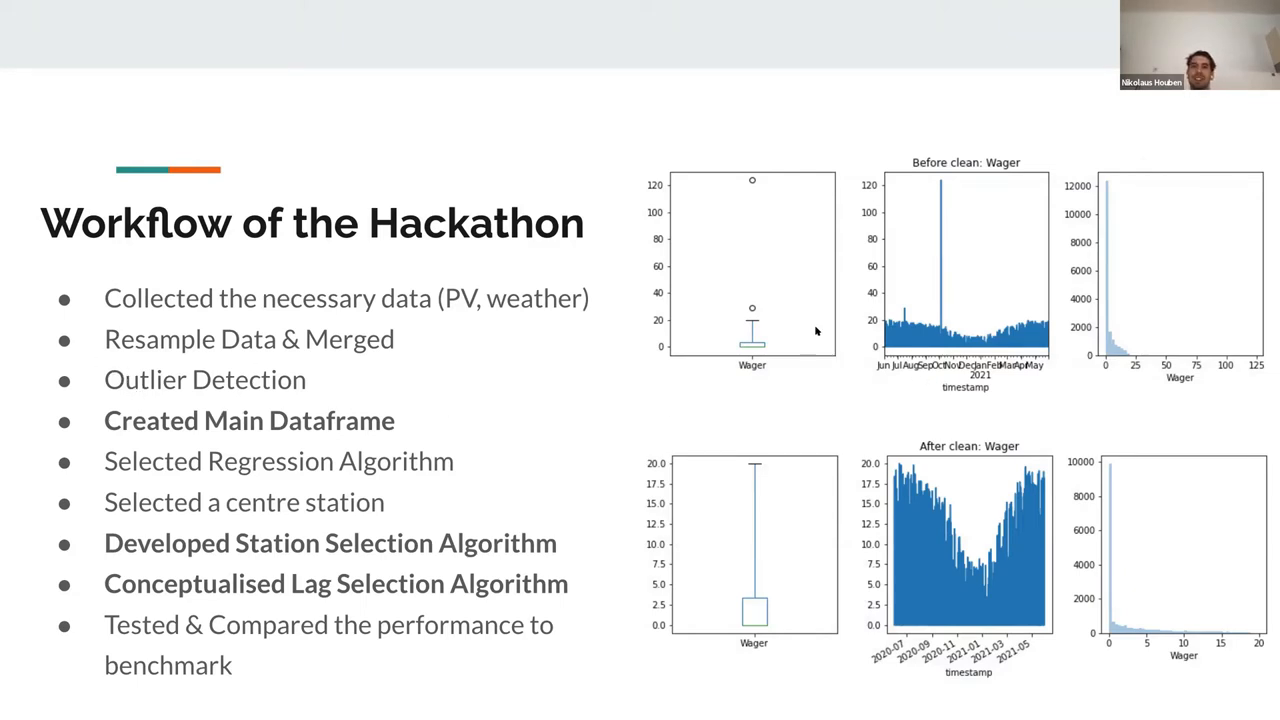
{"action": "mouse_move", "coordinate": [925, 200]}
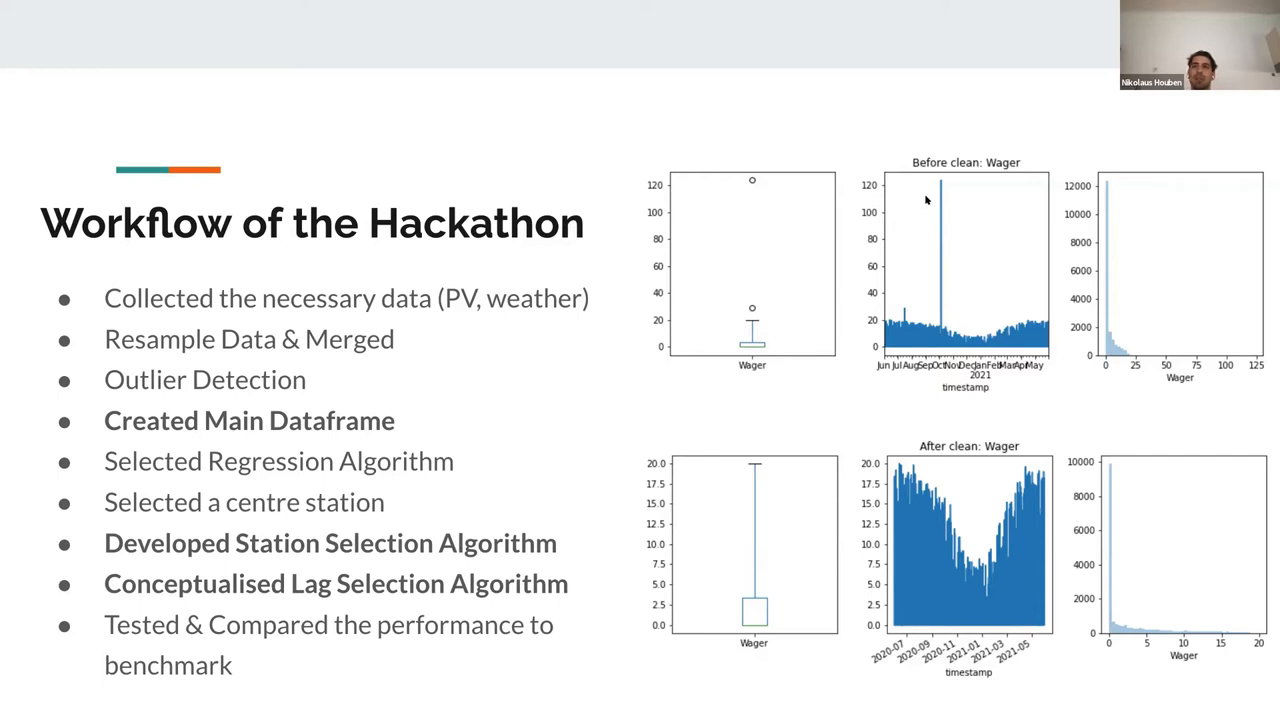
{"action": "mouse_move", "coordinate": [930, 573]}
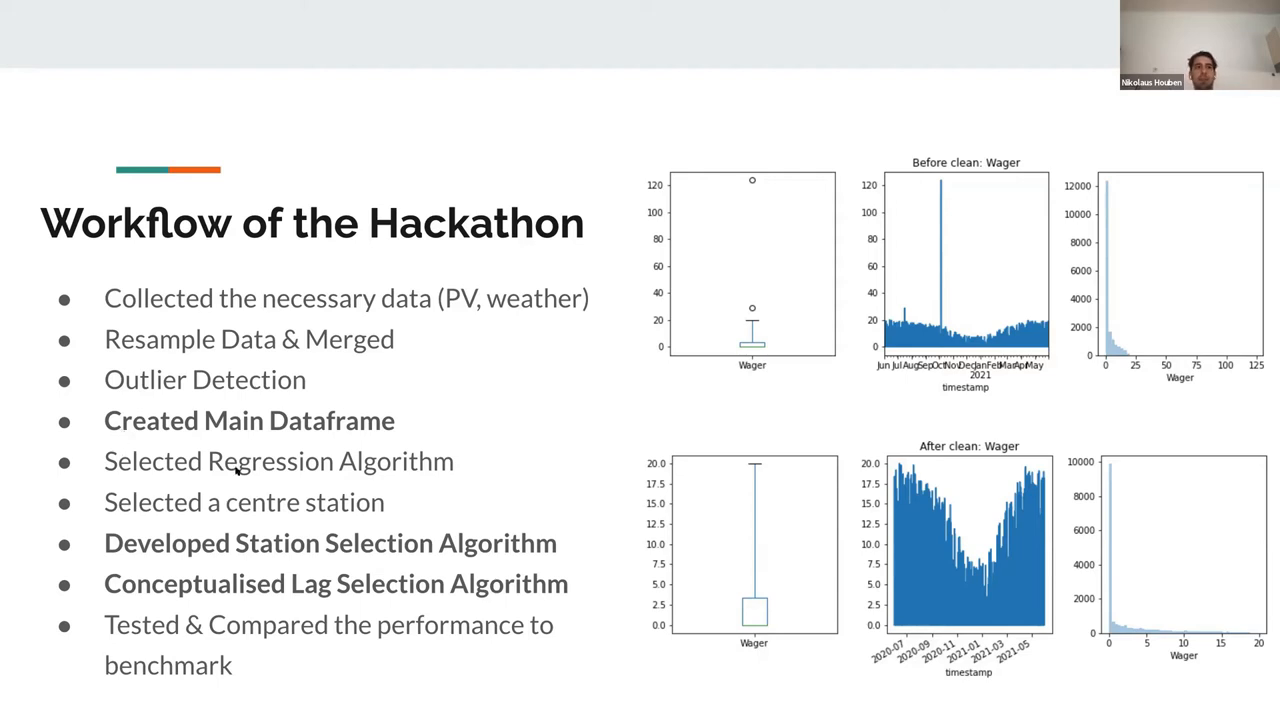
{"action": "mouse_move", "coordinate": [410, 463]}
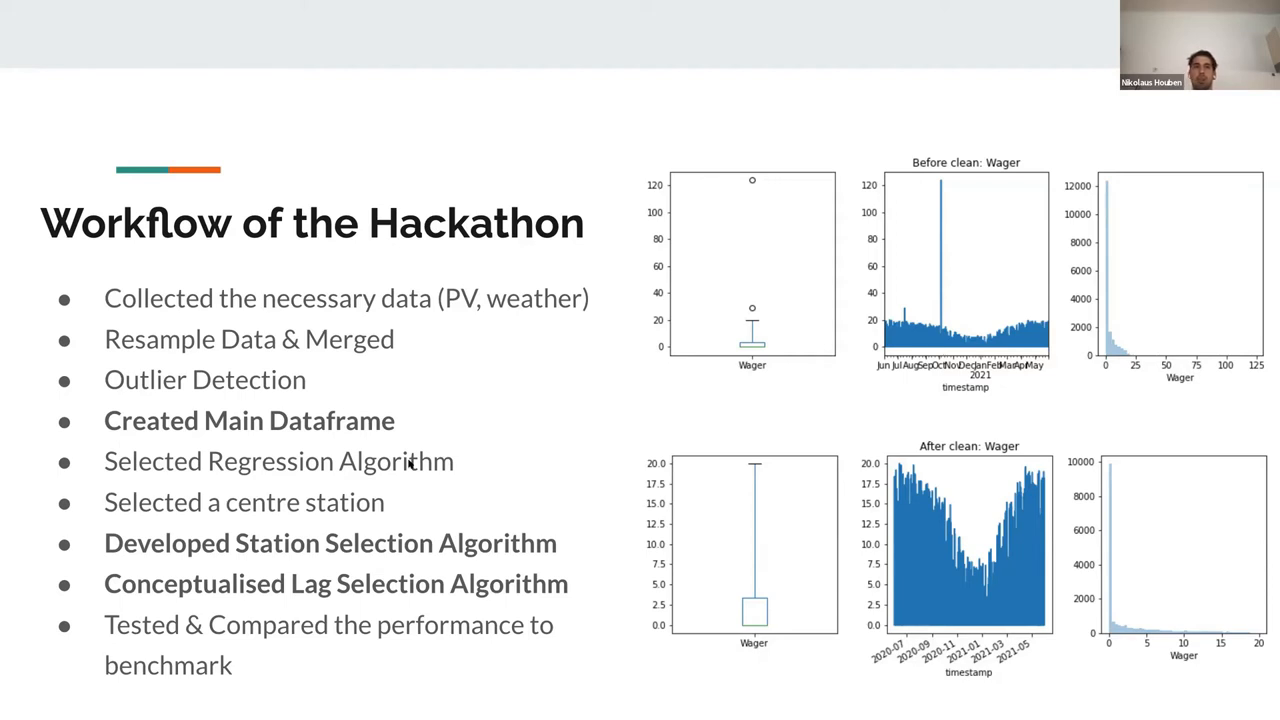
{"action": "mouse_move", "coordinate": [165, 508]}
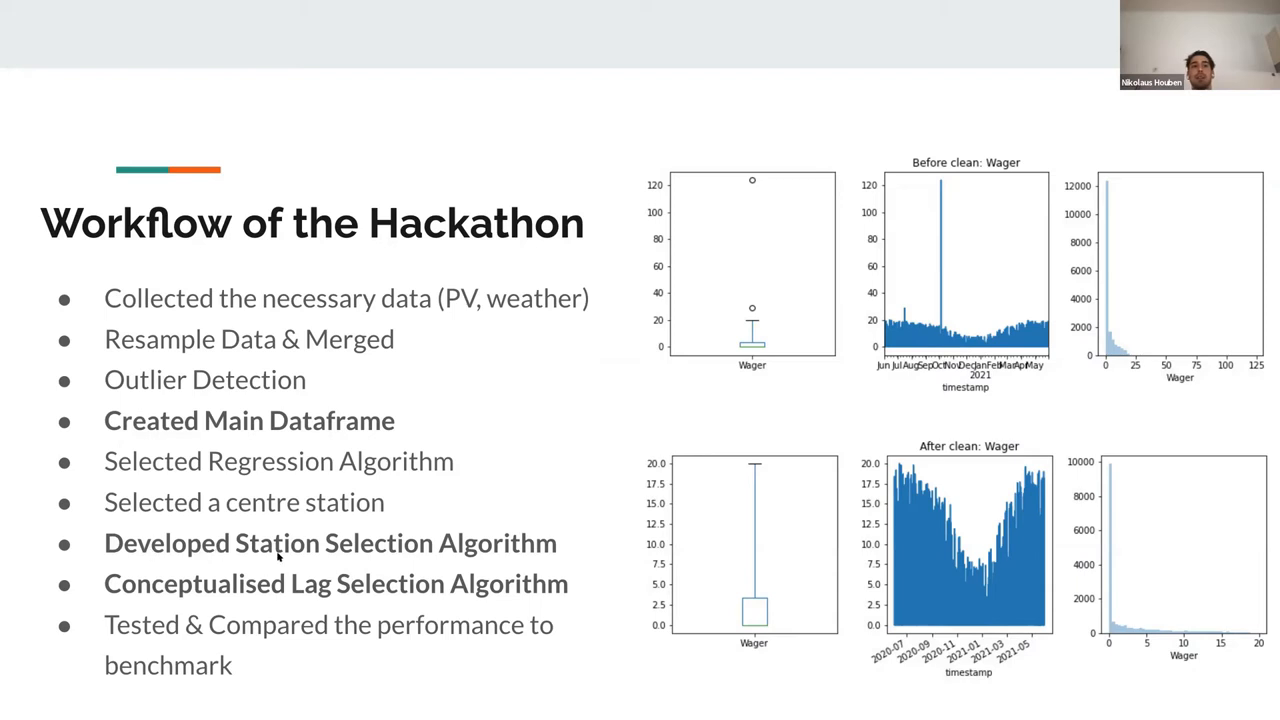
{"action": "mouse_move", "coordinate": [407, 556]}
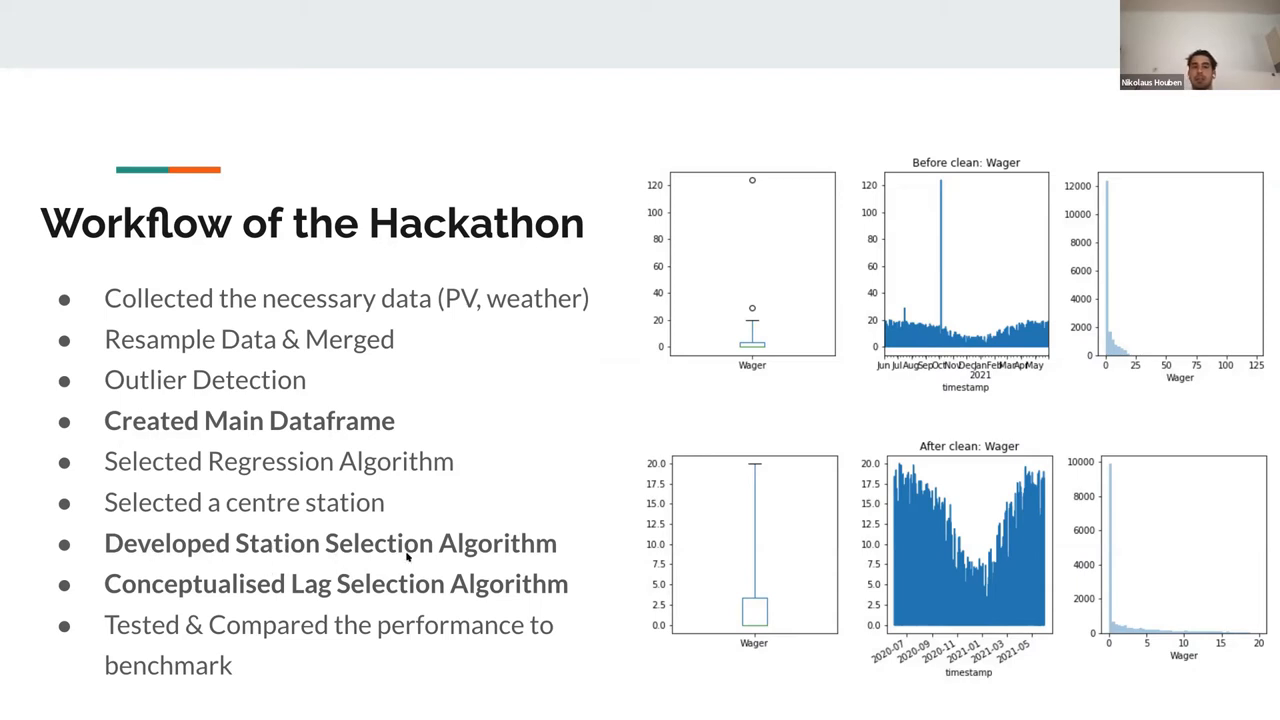
{"action": "mouse_move", "coordinate": [188, 592]}
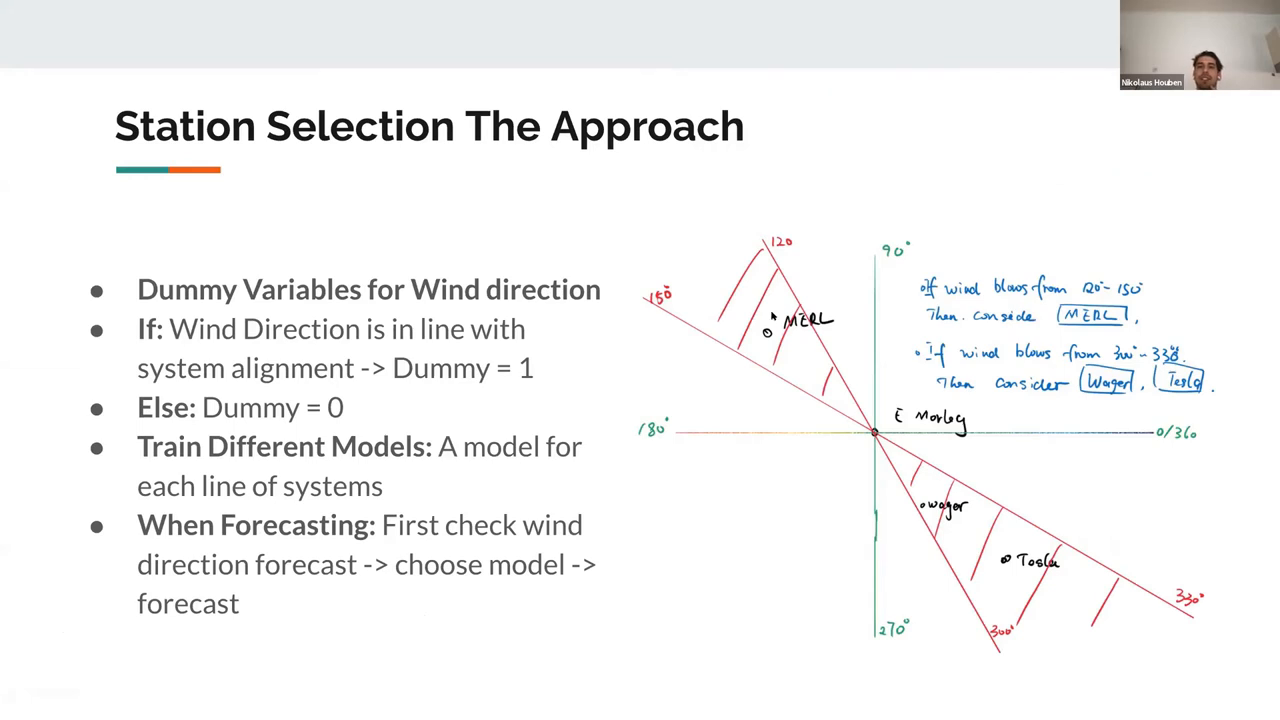
{"action": "mouse_move", "coordinate": [560, 219]}
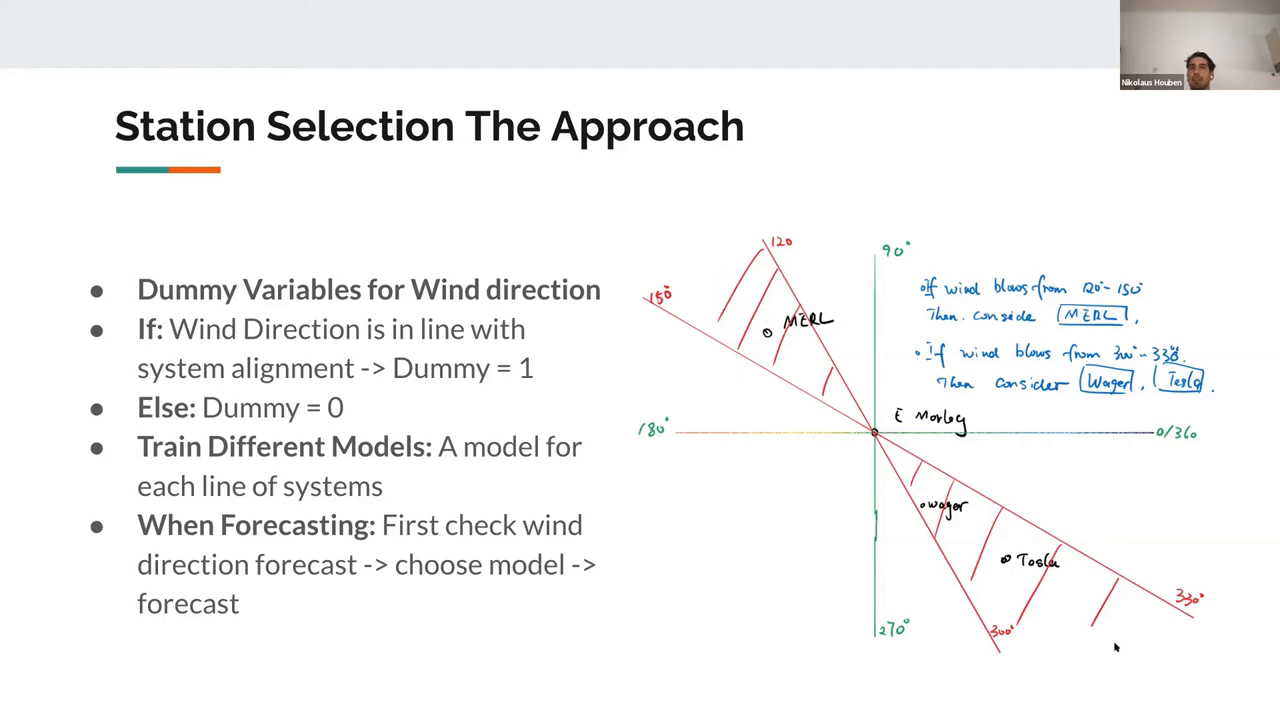
{"action": "mouse_move", "coordinate": [188, 475]}
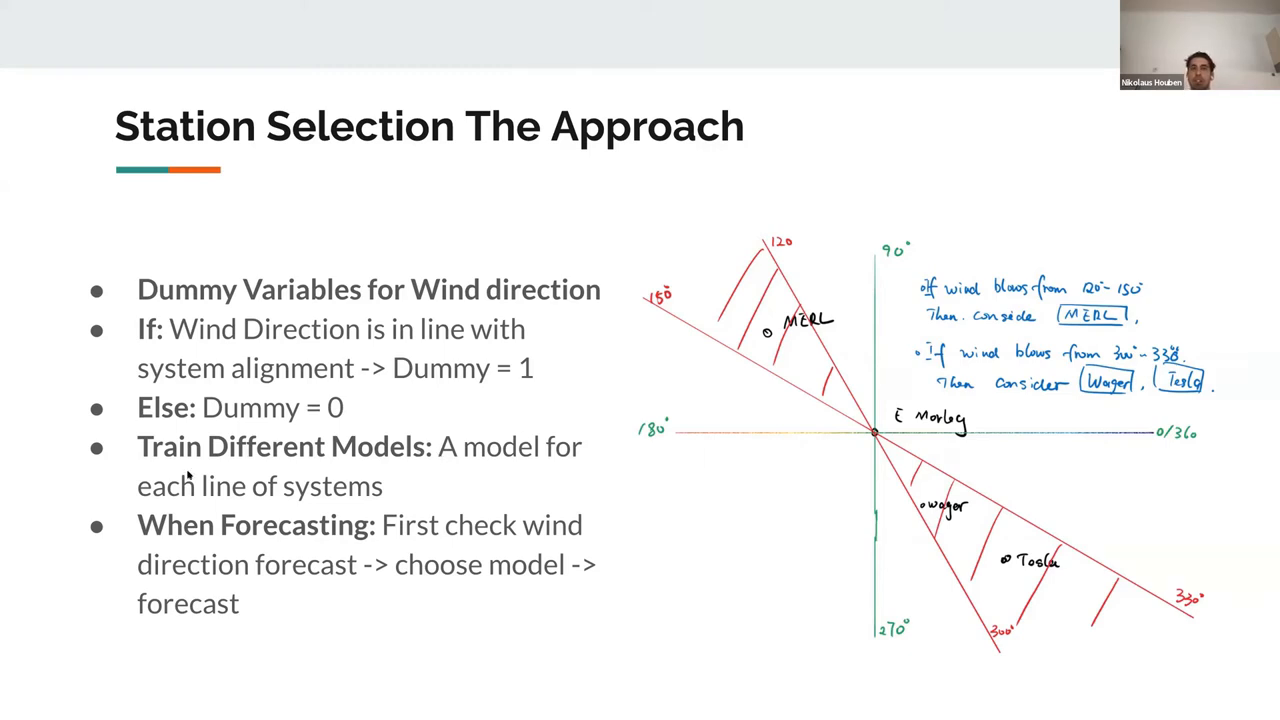
- Advance past the Station Selection slide to the Models slide
{"action": "key", "text": "Right"}
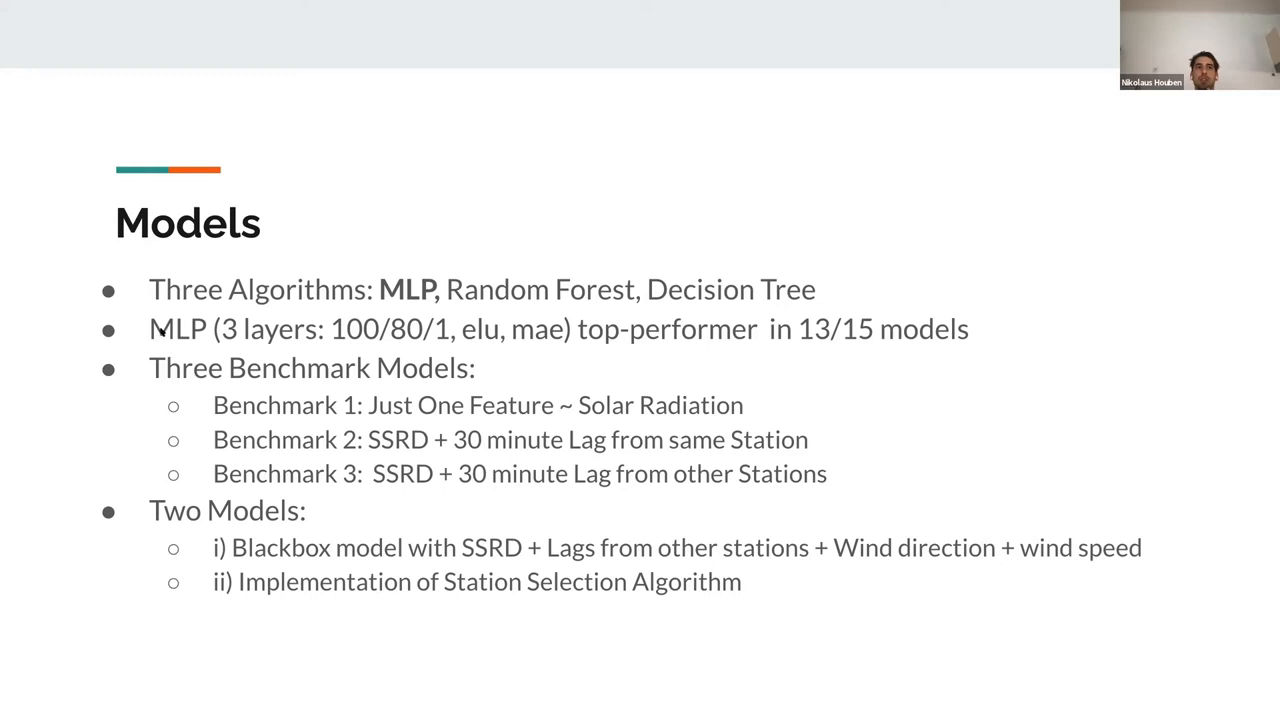
{"action": "mouse_move", "coordinate": [271, 338]}
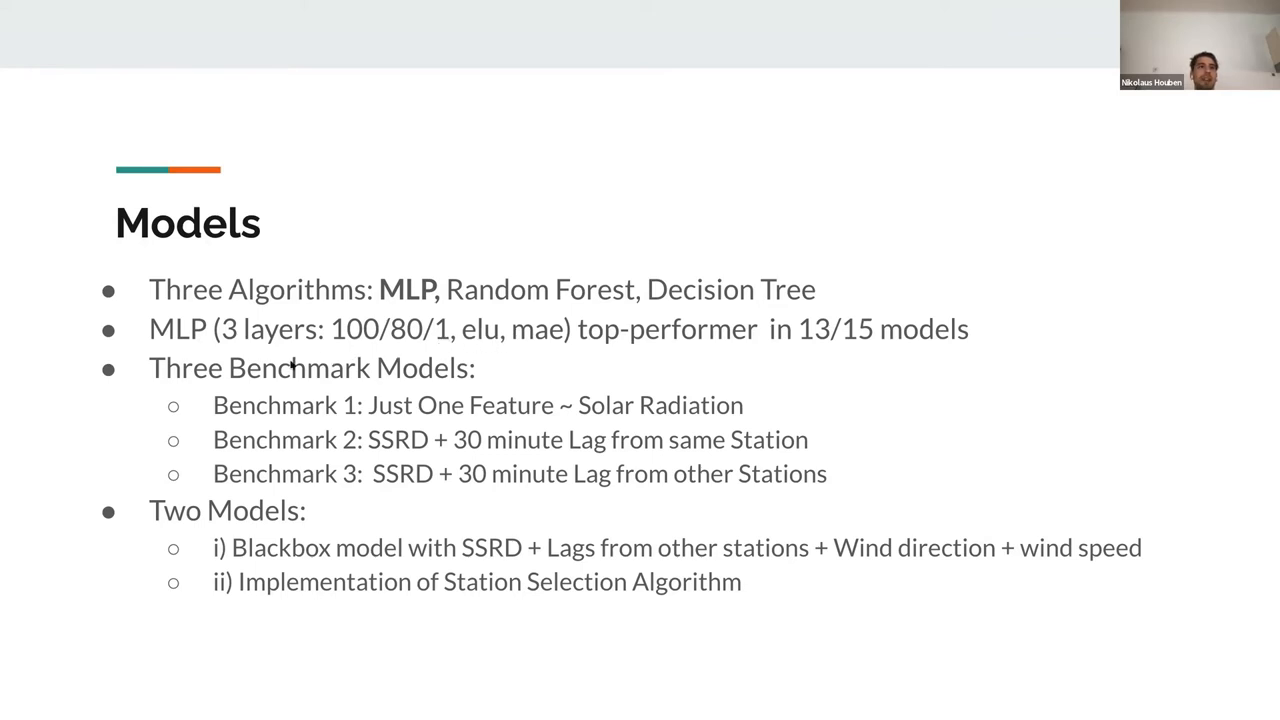
- Advance once more while presenting the Models slide's algorithms and benchmark models
{"action": "key", "text": "right"}
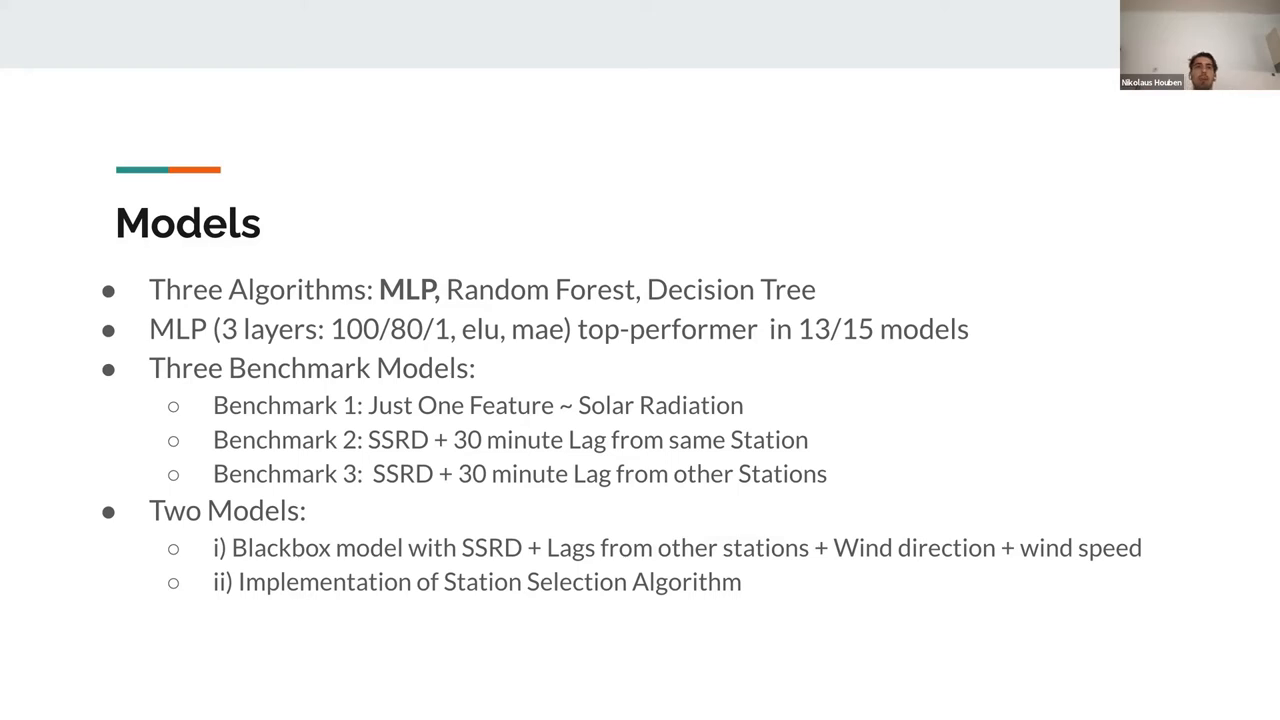
{"action": "mouse_move", "coordinate": [74, 680]}
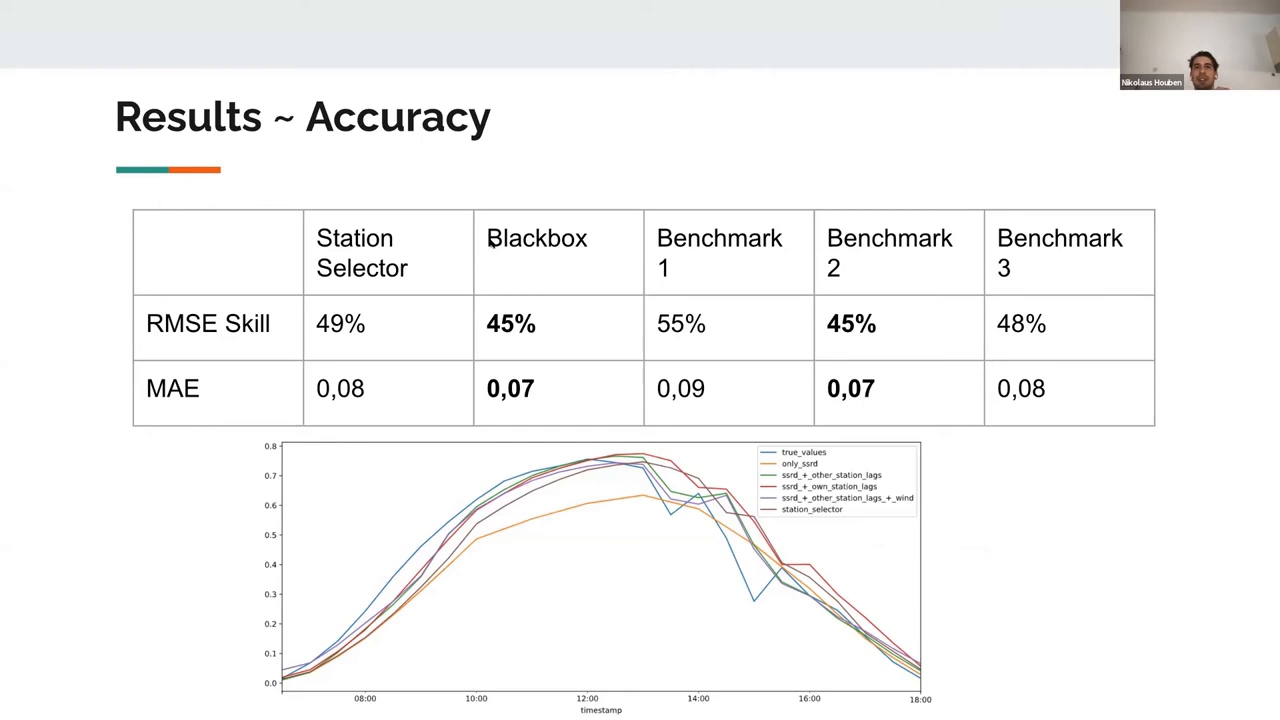
{"action": "mouse_move", "coordinate": [343, 285]}
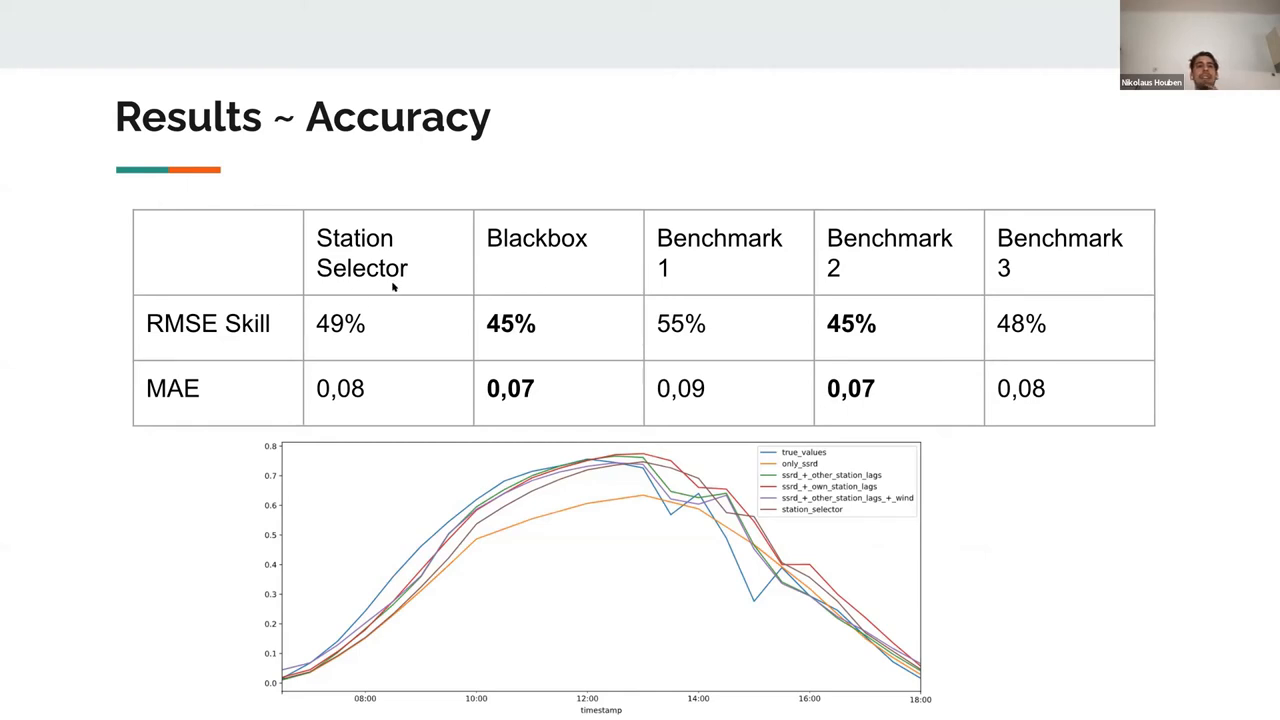
{"action": "mouse_move", "coordinate": [390, 340]}
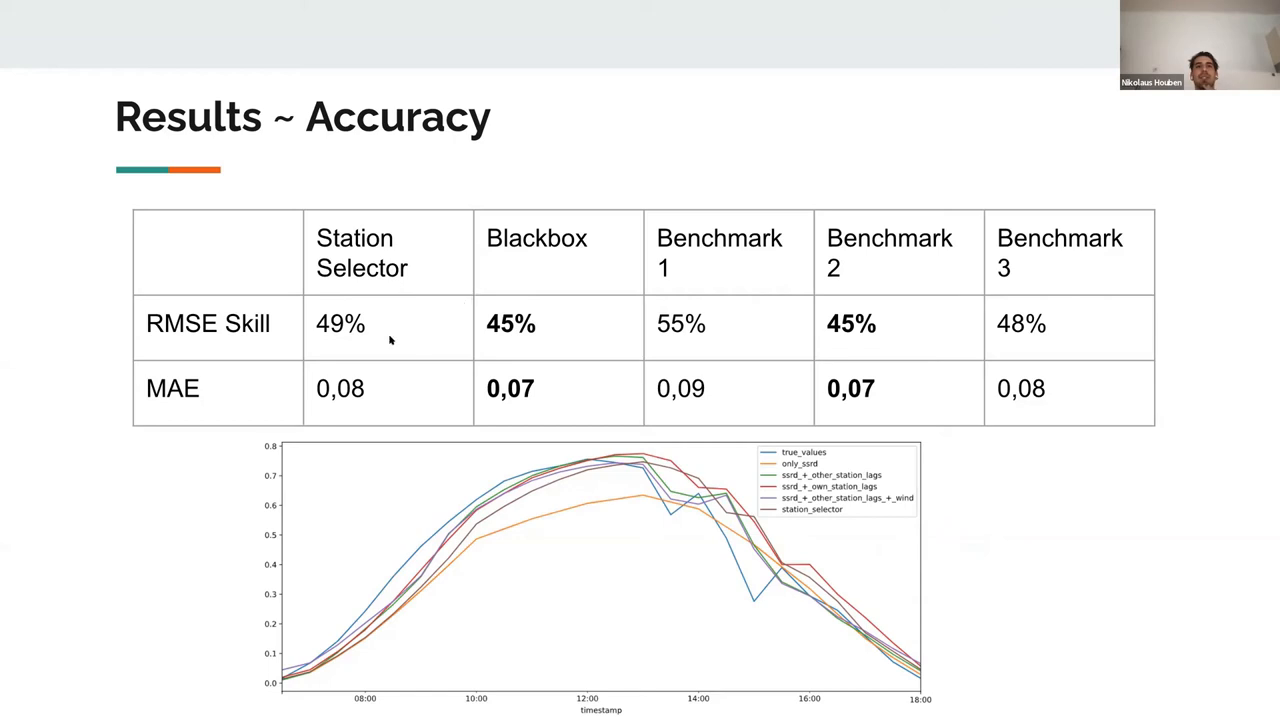
{"action": "mouse_move", "coordinate": [232, 363]}
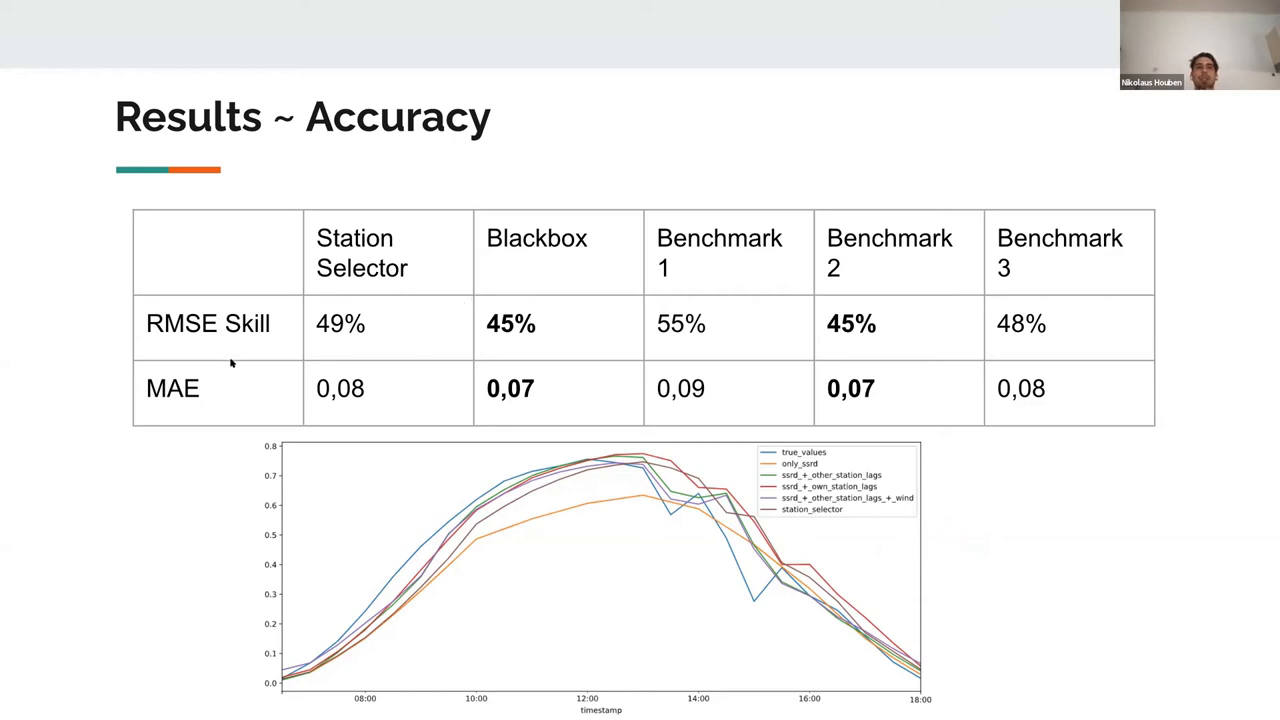
{"action": "mouse_move", "coordinate": [167, 342]}
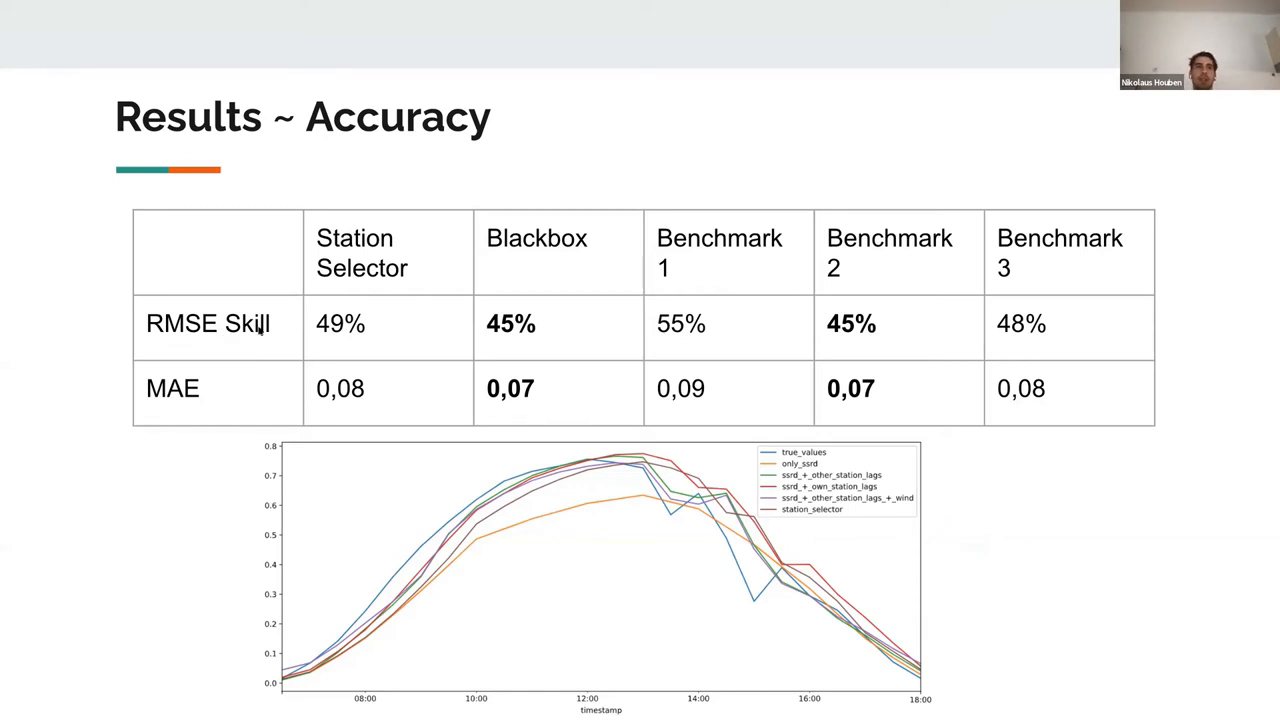
{"action": "mouse_move", "coordinate": [233, 397]}
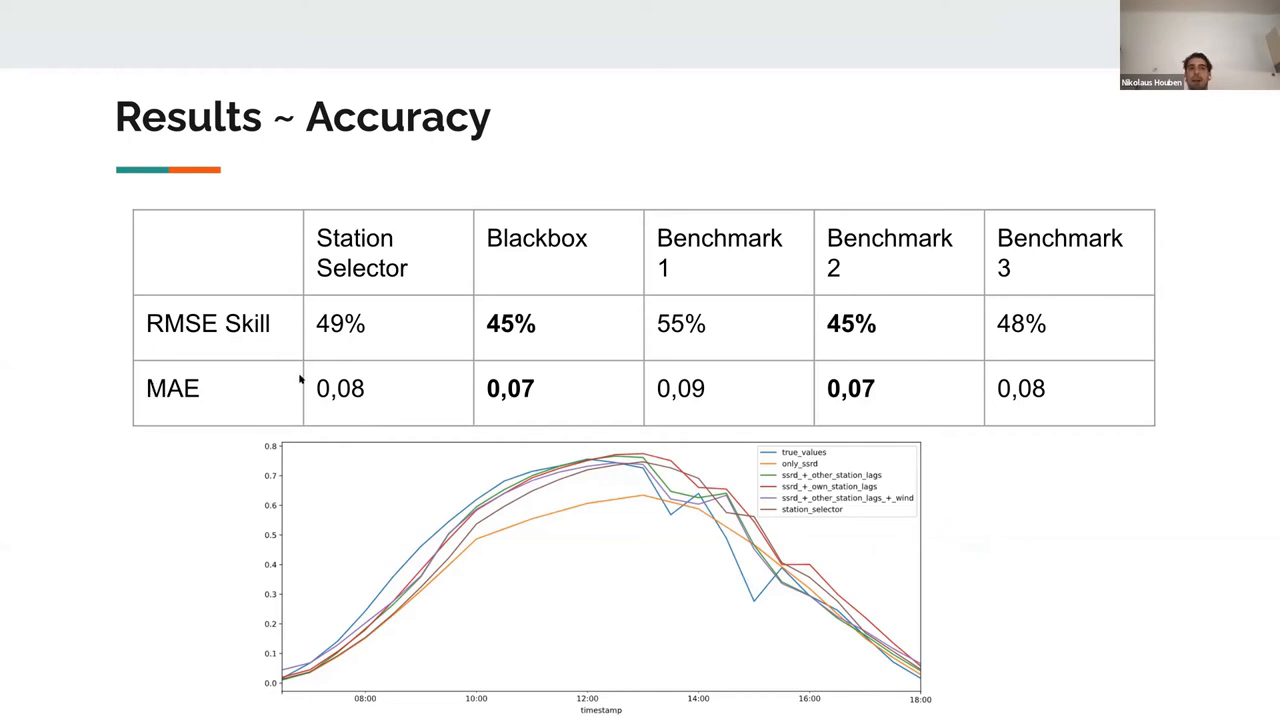
{"action": "mouse_move", "coordinate": [472, 352]}
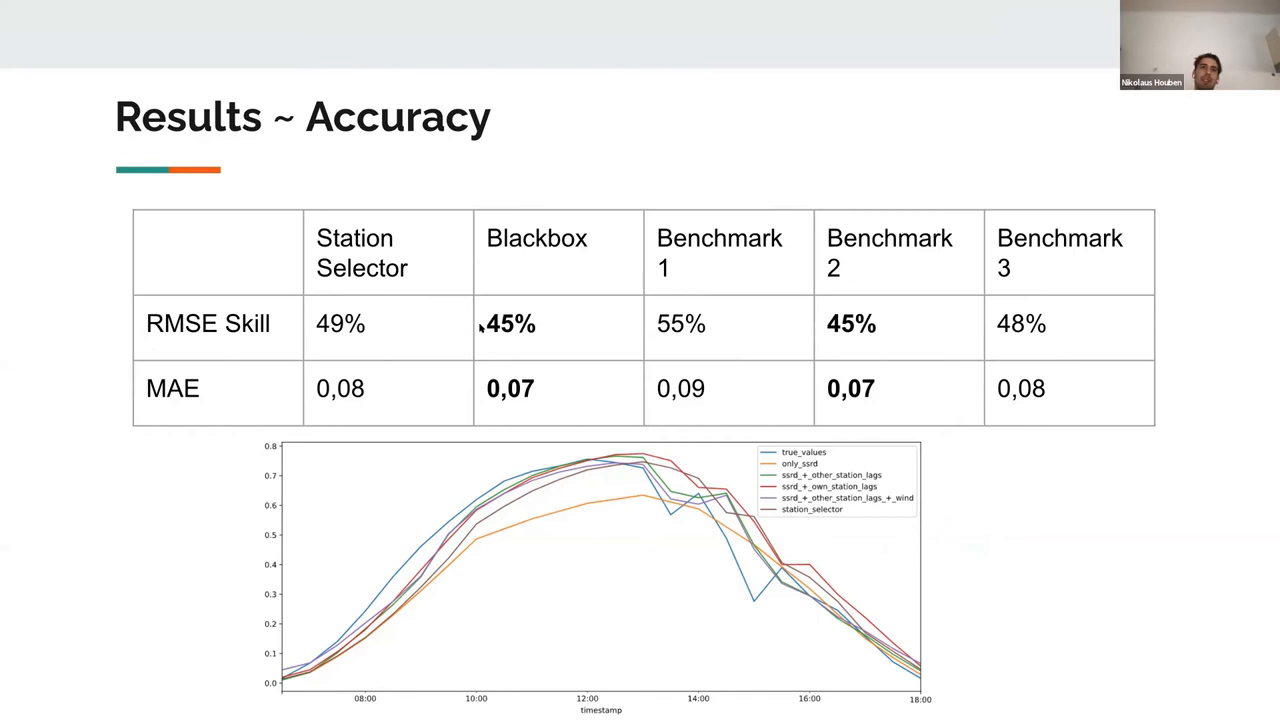
{"action": "mouse_move", "coordinate": [638, 340]}
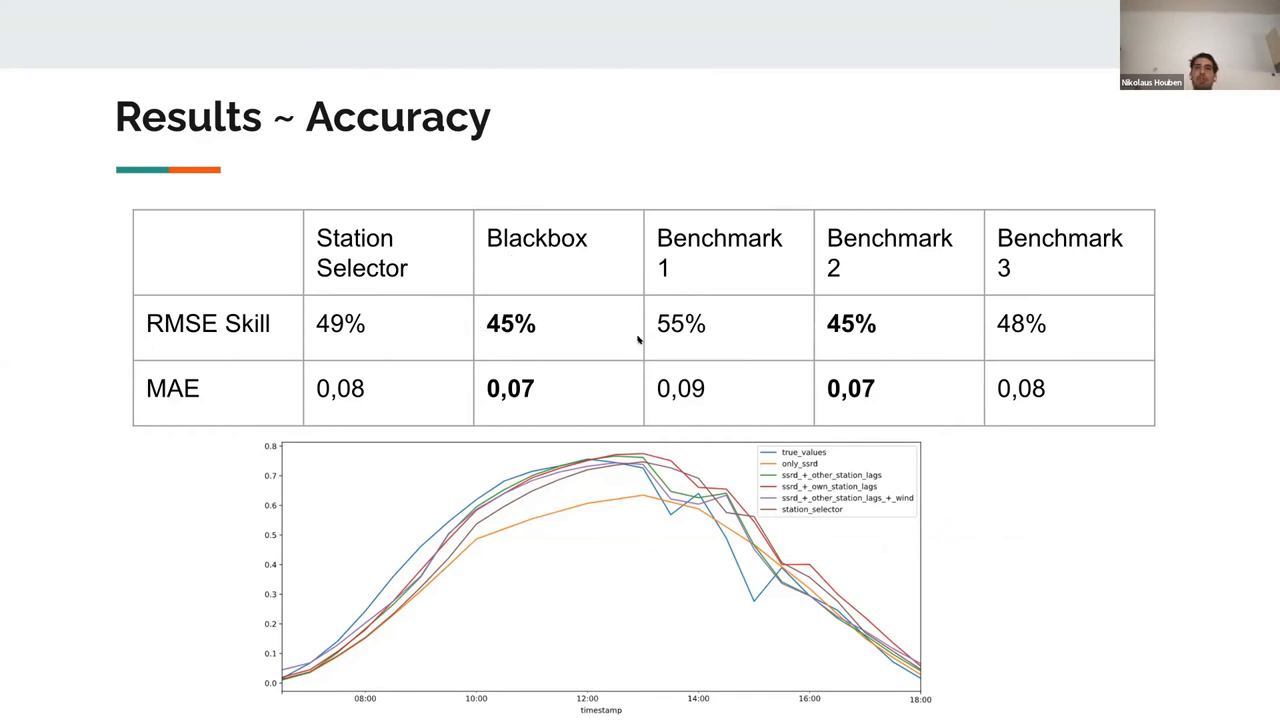
{"action": "mouse_move", "coordinate": [496, 222]}
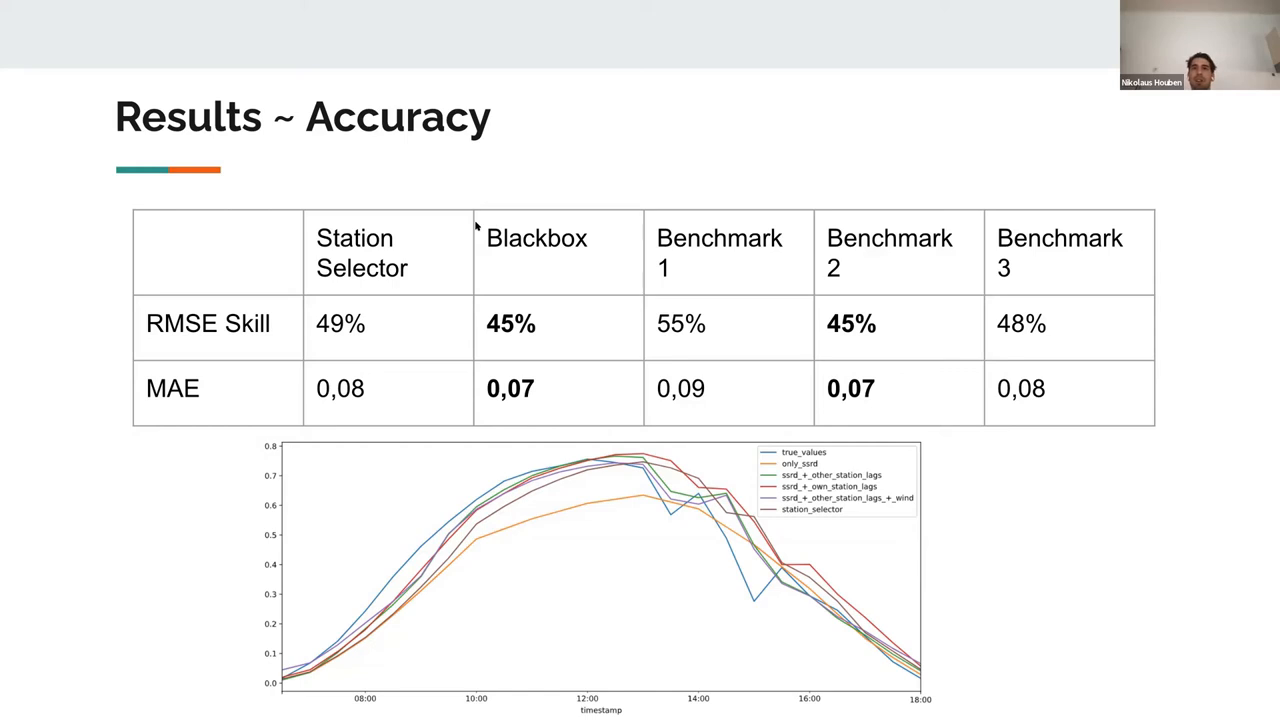
{"action": "mouse_move", "coordinate": [603, 299]}
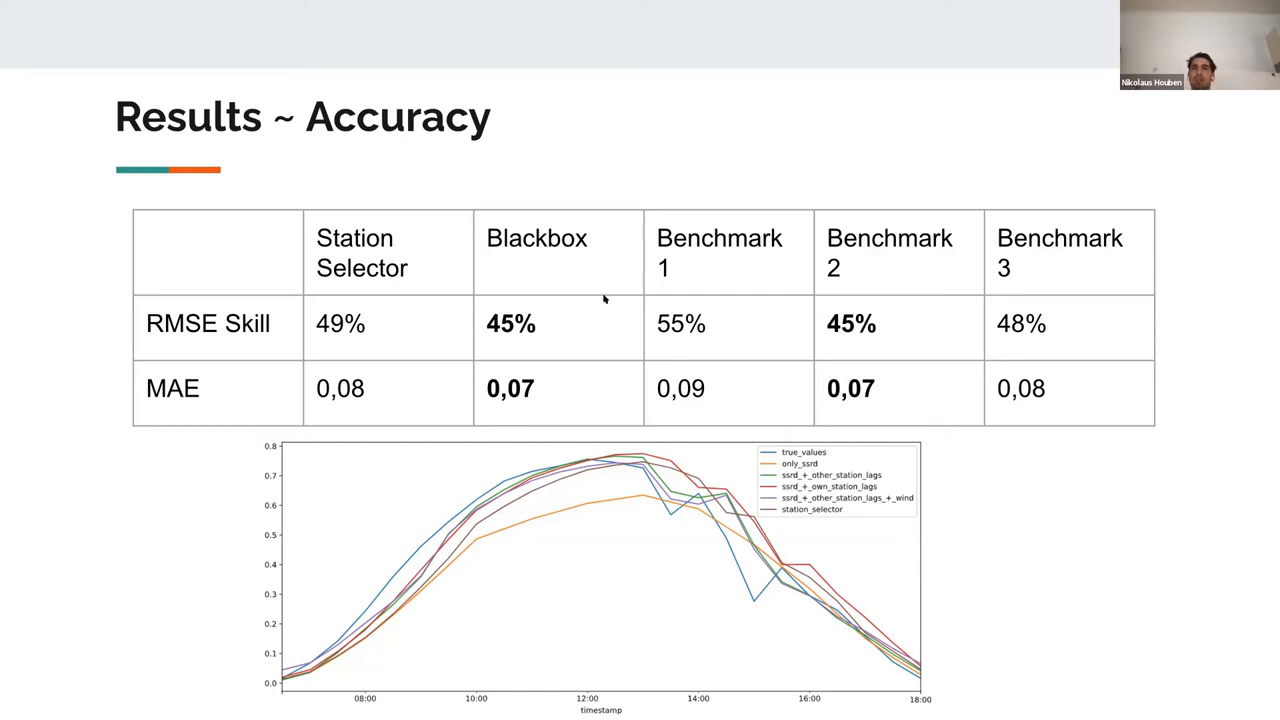
{"action": "mouse_move", "coordinate": [827, 228]}
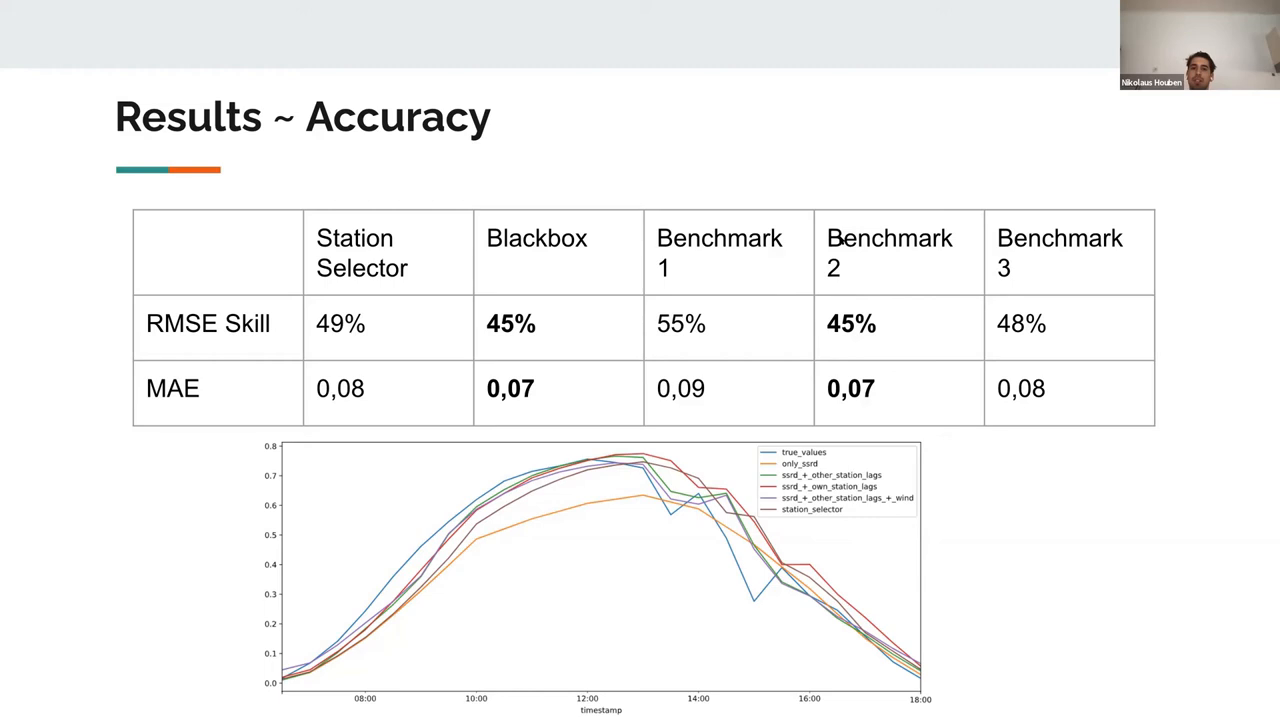
{"action": "mouse_move", "coordinate": [840, 240]}
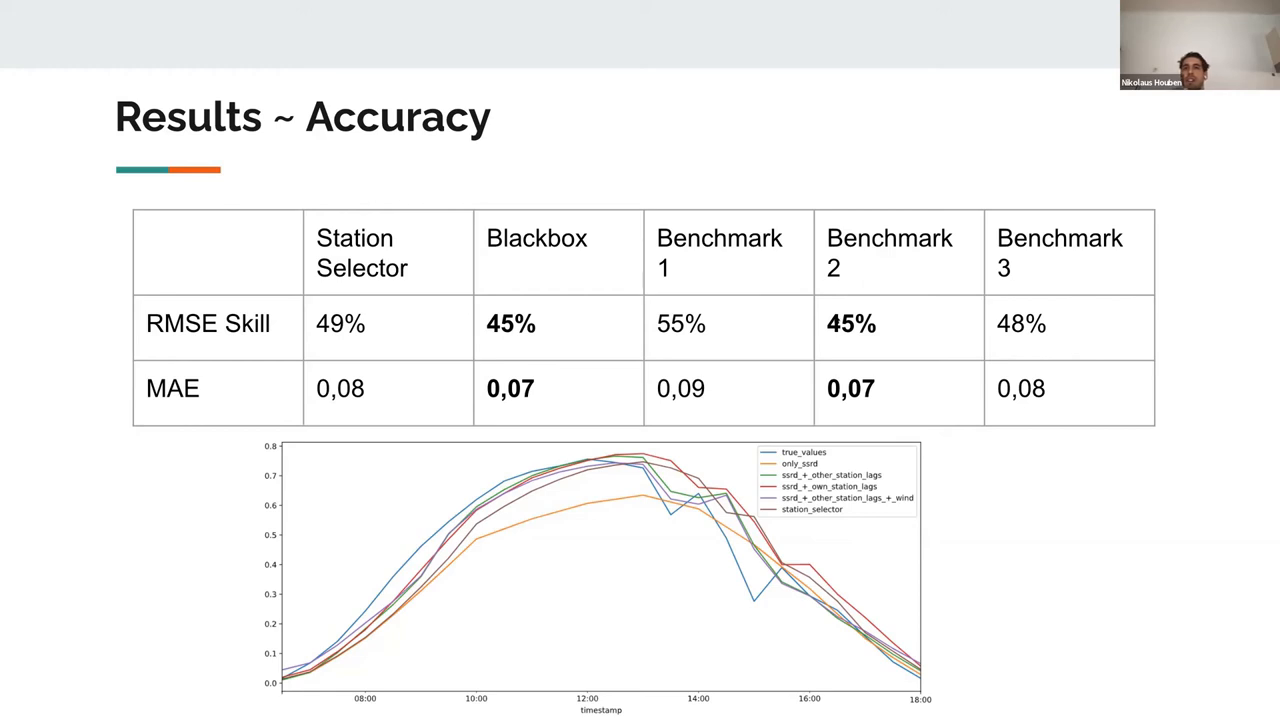
{"action": "mouse_move", "coordinate": [567, 338]}
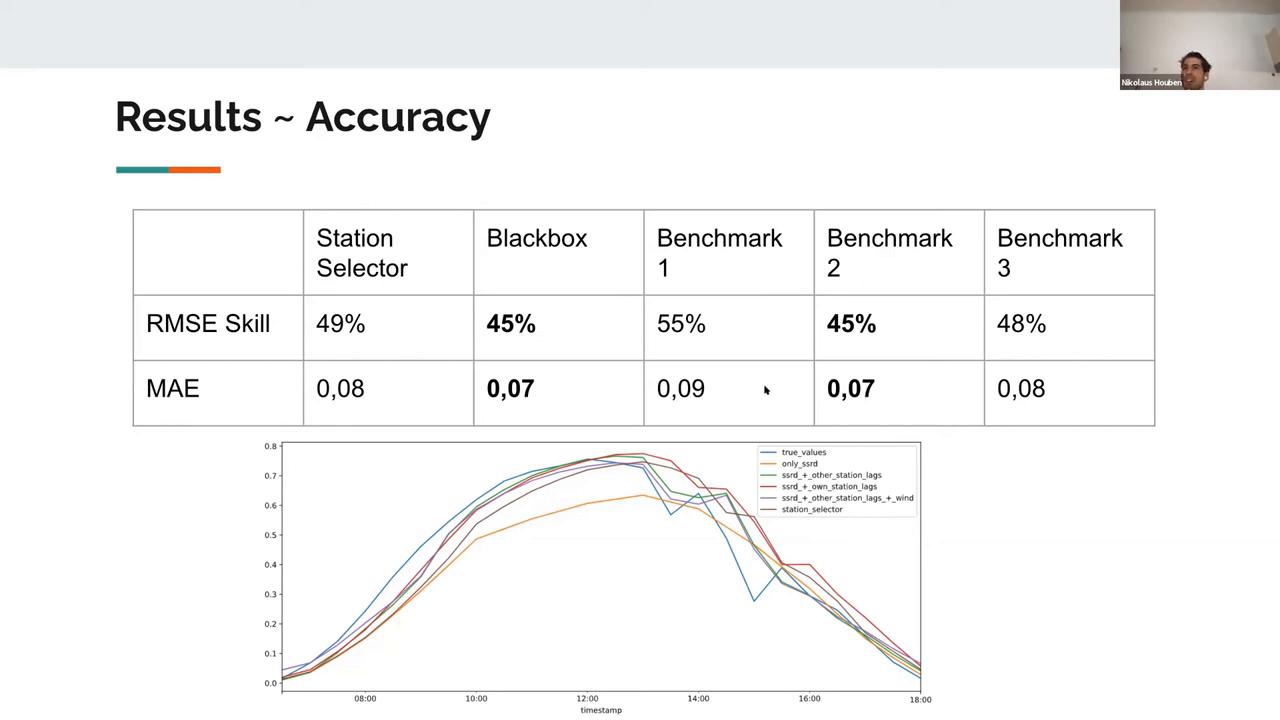
{"action": "mouse_move", "coordinate": [672, 247]}
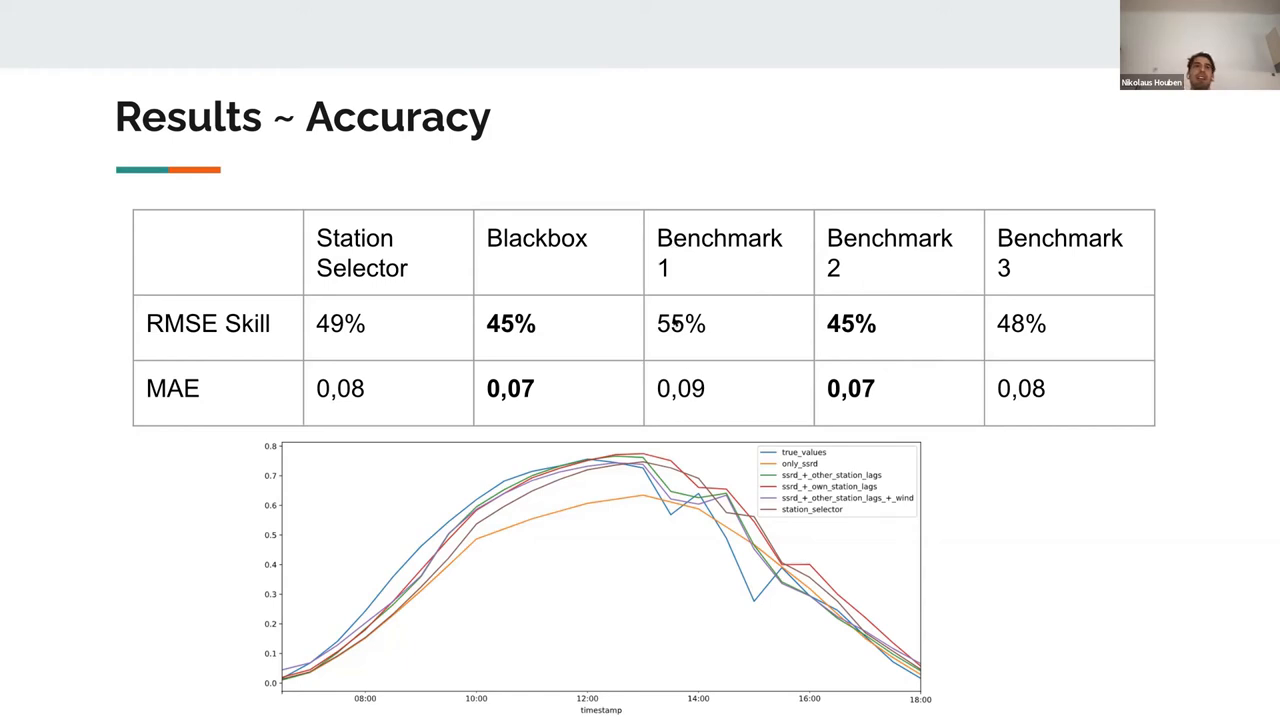
{"action": "mouse_move", "coordinate": [466, 535]}
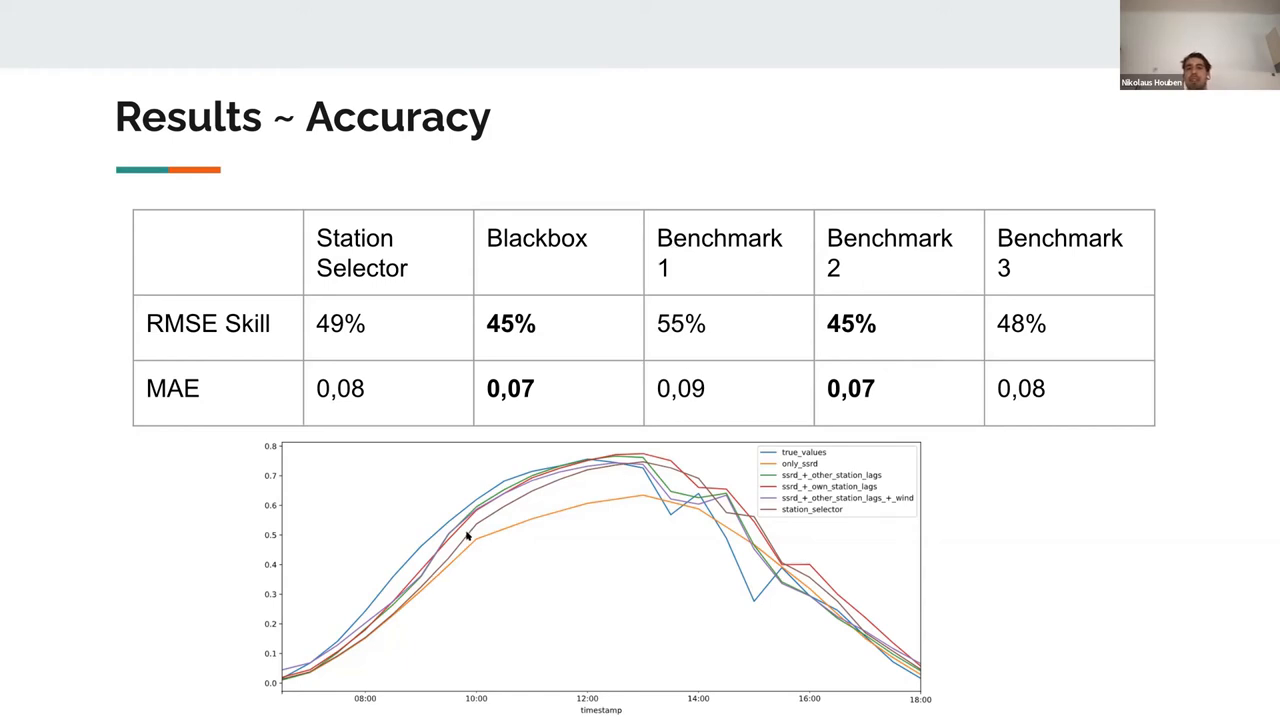
{"action": "mouse_move", "coordinate": [675, 480]}
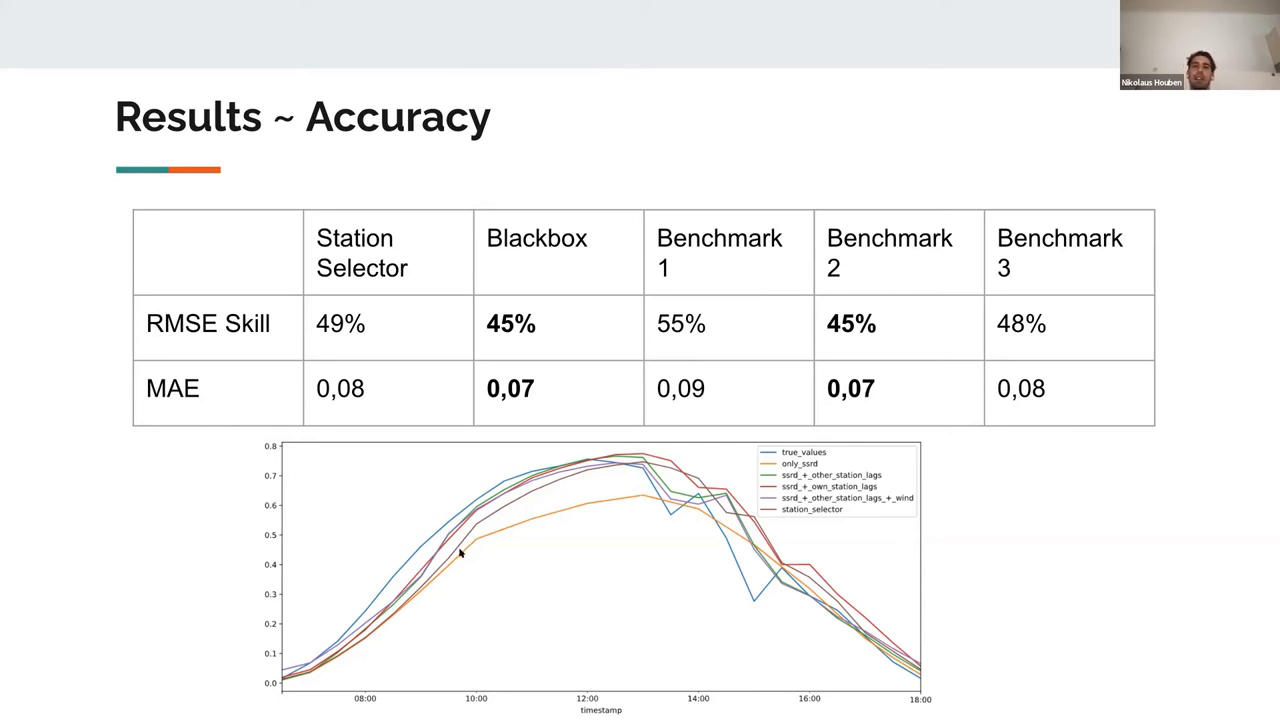
{"action": "mouse_move", "coordinate": [658, 505]}
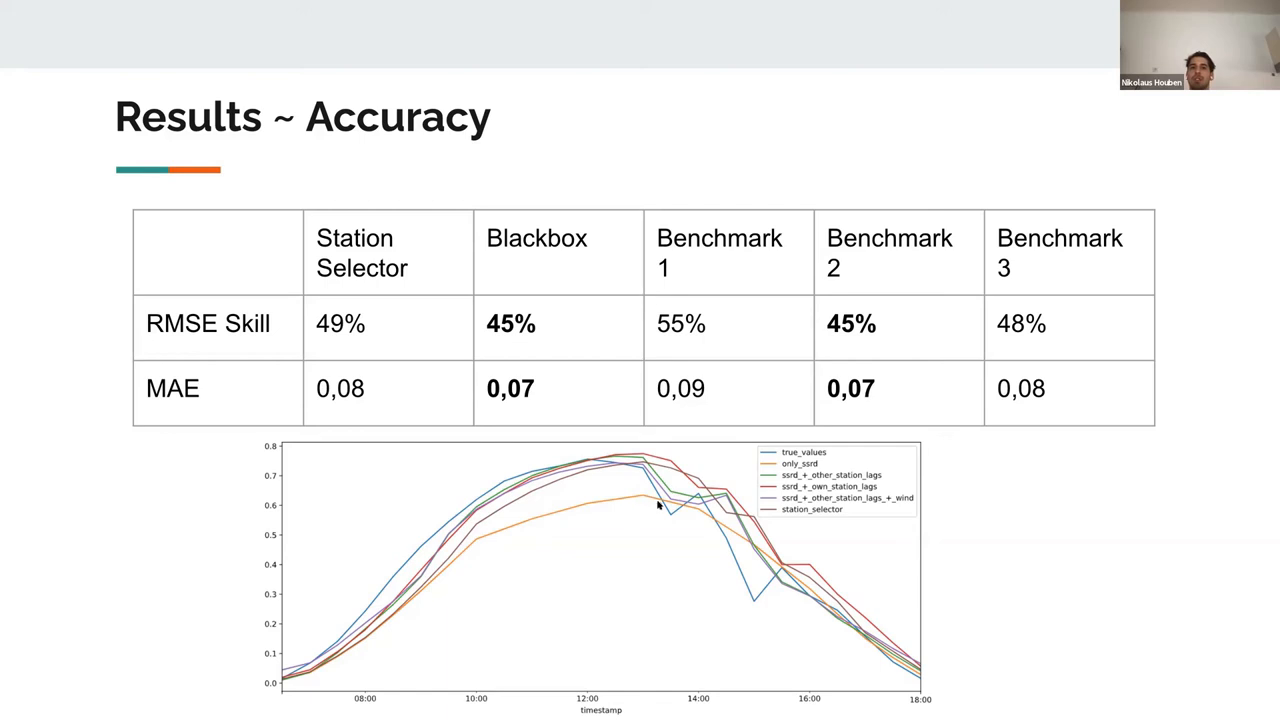
{"action": "mouse_move", "coordinate": [770, 571]}
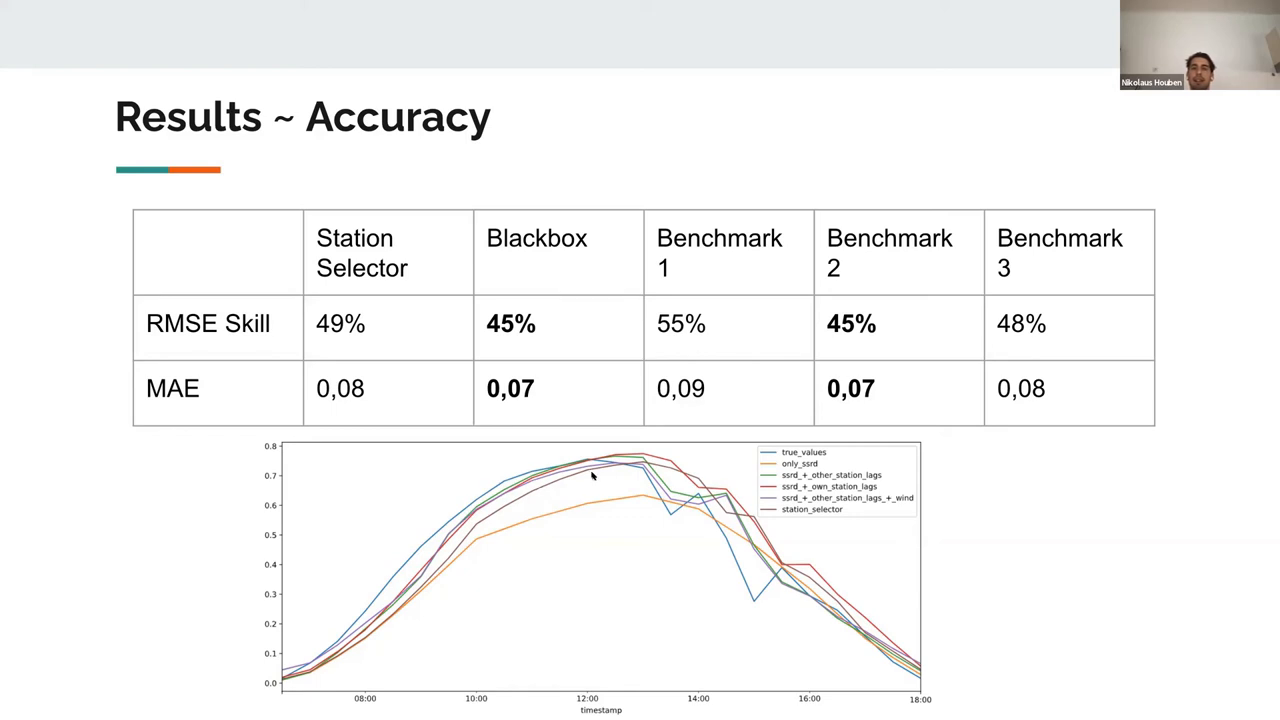
{"action": "mouse_move", "coordinate": [715, 520]}
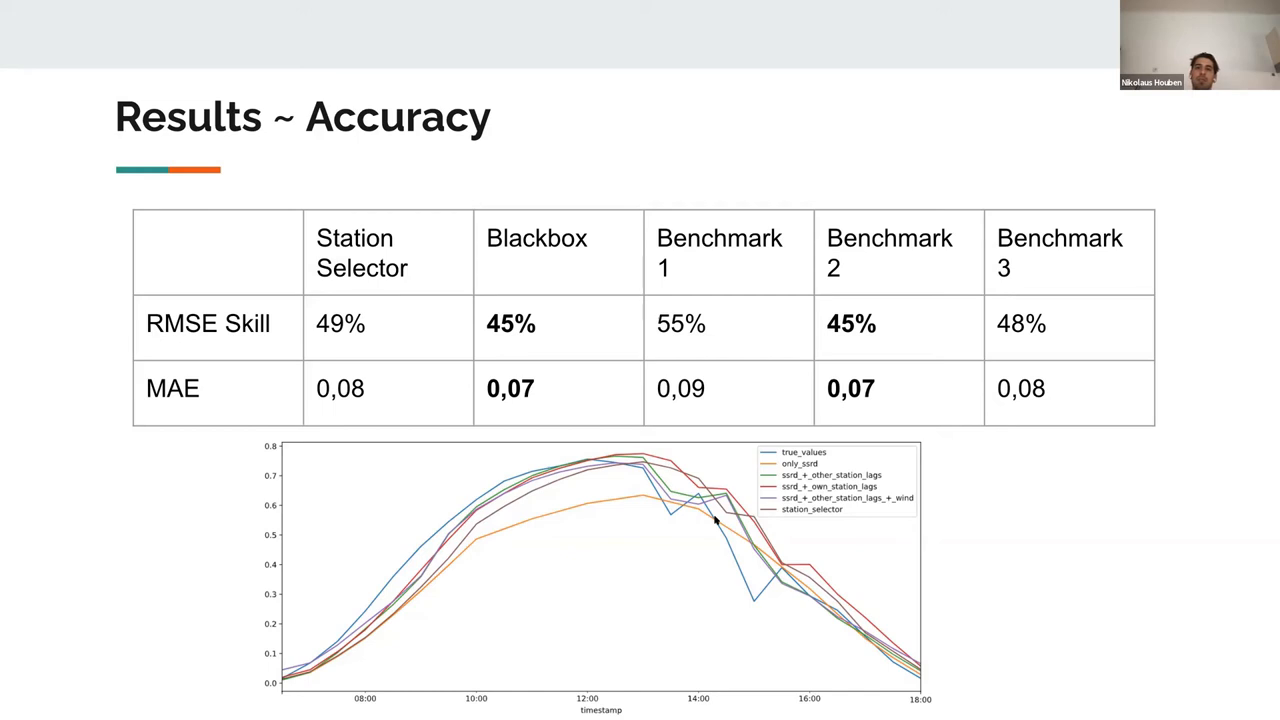
{"action": "mouse_move", "coordinate": [680, 497]}
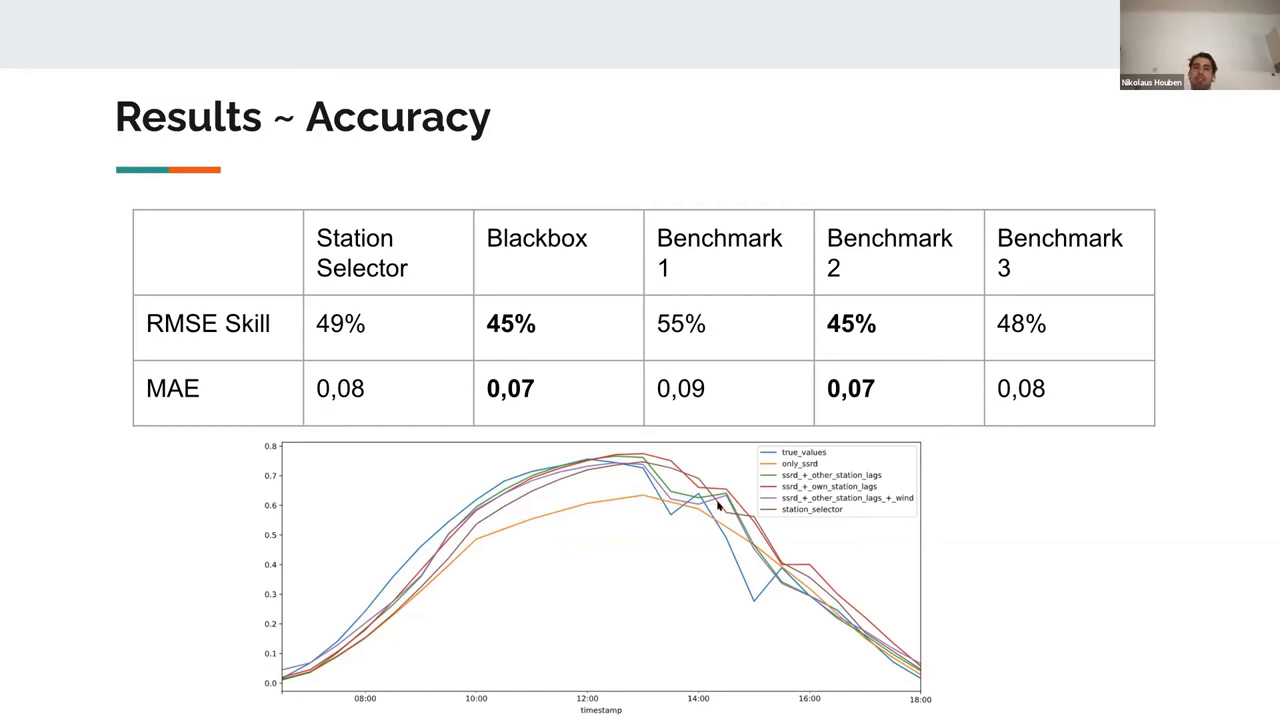
{"action": "mouse_move", "coordinate": [637, 499]}
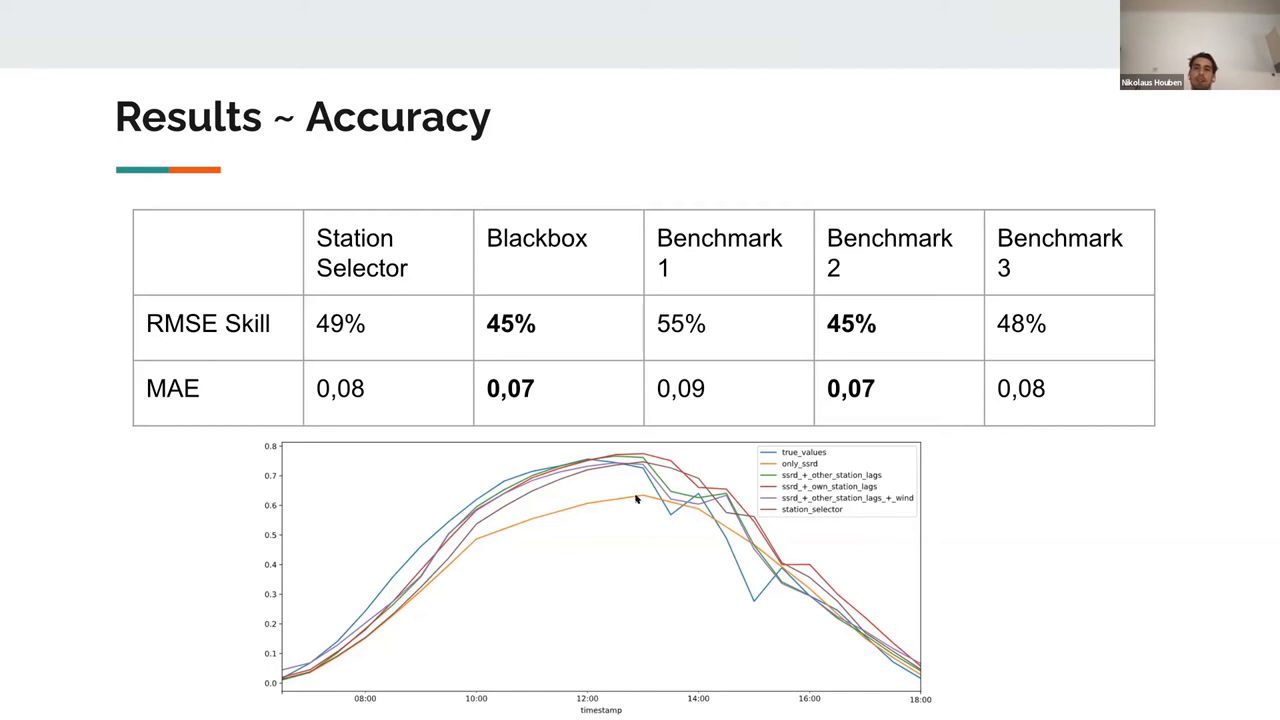
{"action": "mouse_move", "coordinate": [703, 498]}
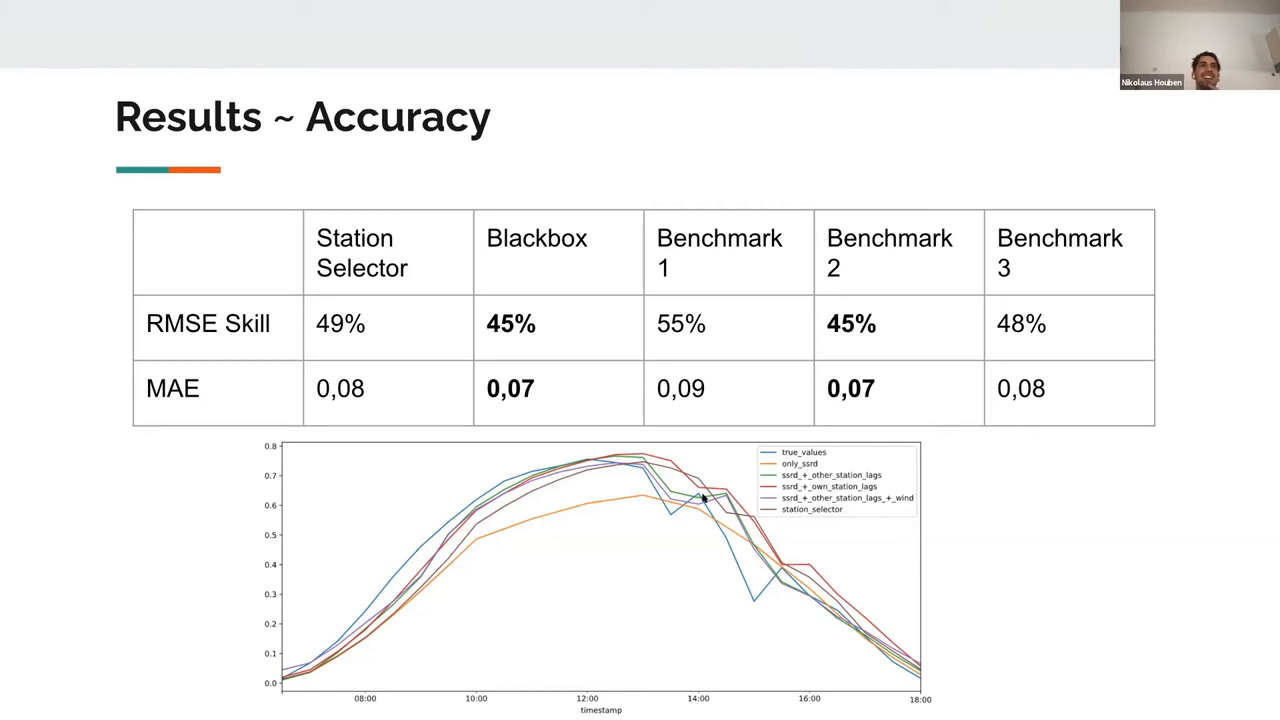
- Advance from Results ~ Accuracy to the Conclusion & Discussion slide
{"action": "key", "text": "Right"}
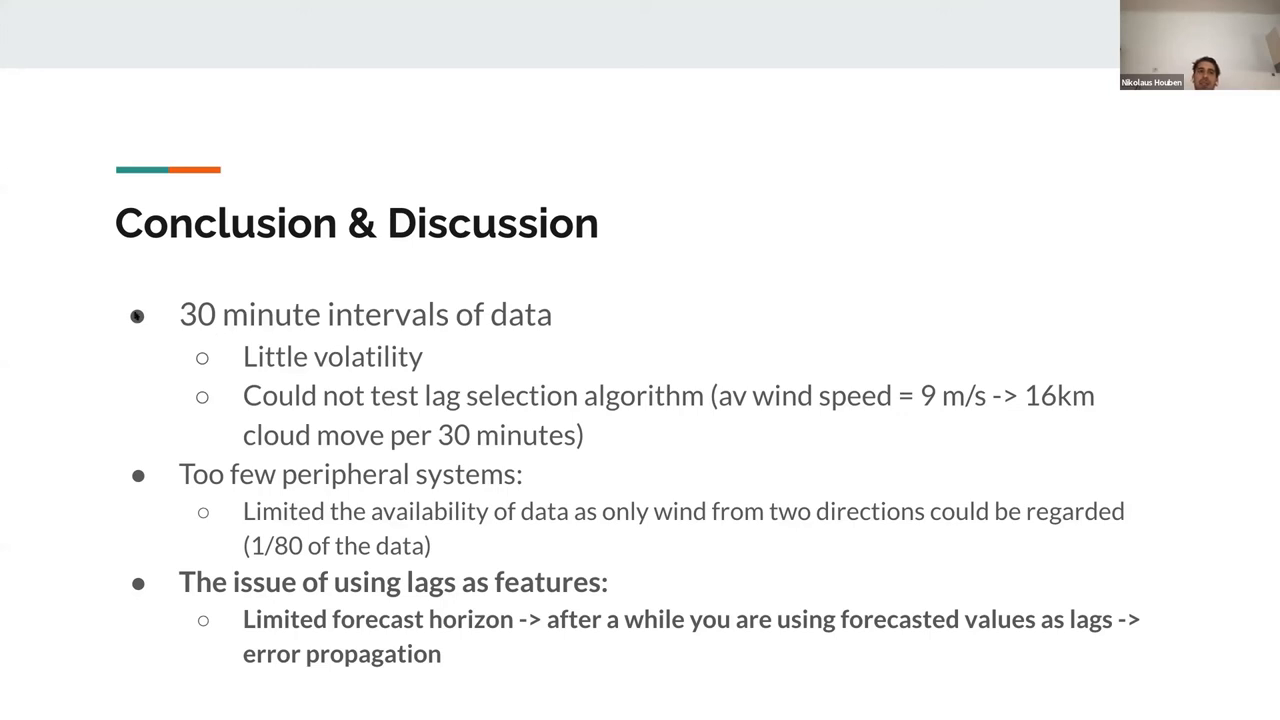
{"action": "mouse_move", "coordinate": [110, 315]}
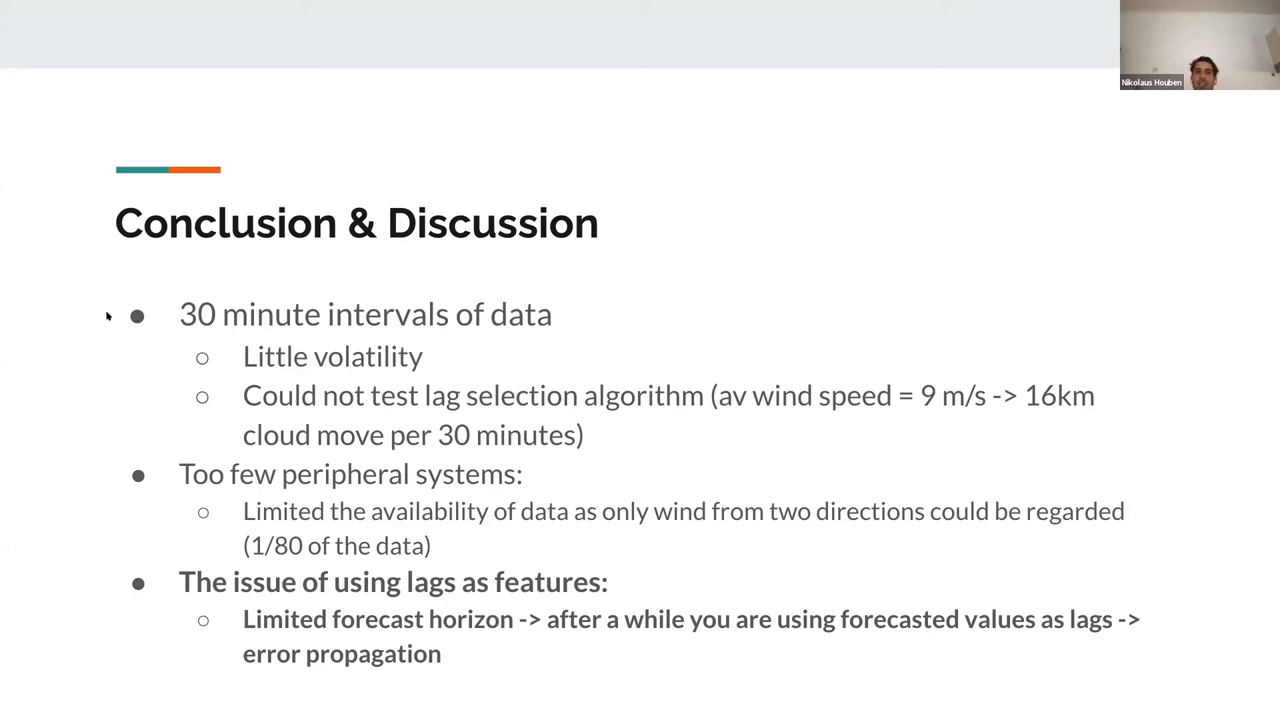
{"action": "mouse_move", "coordinate": [445, 357]}
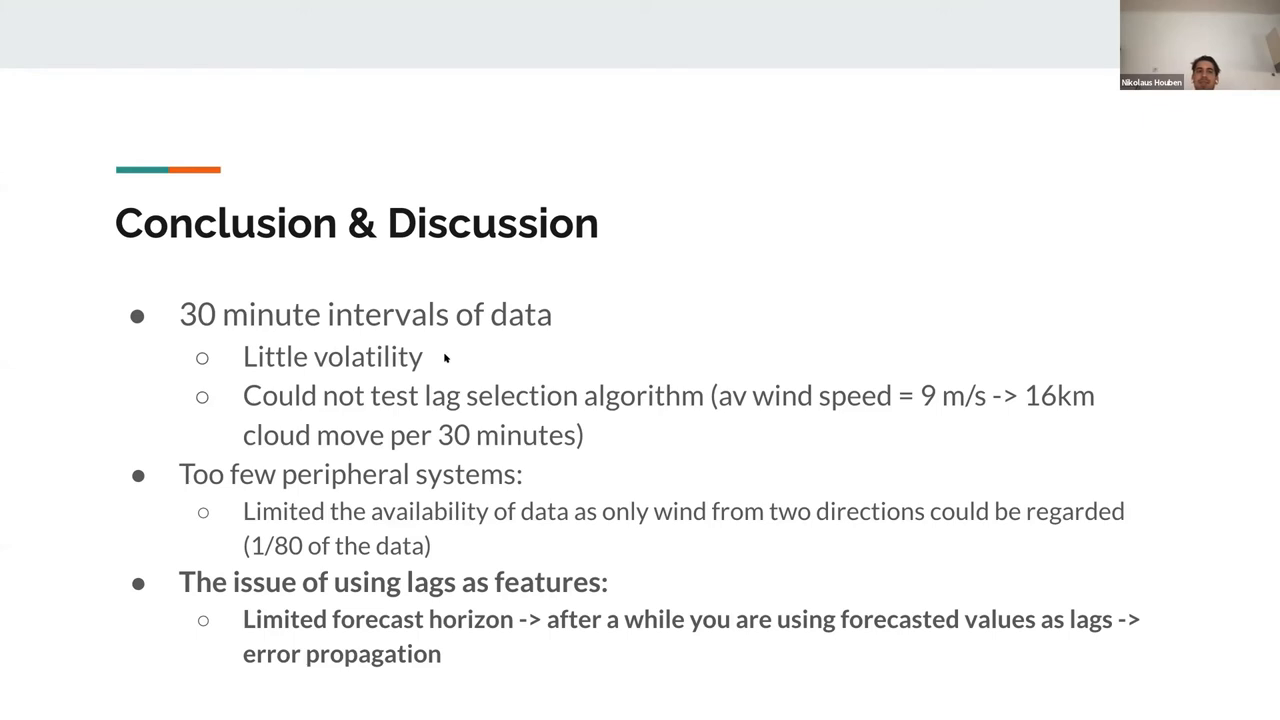
{"action": "mouse_move", "coordinate": [455, 381]}
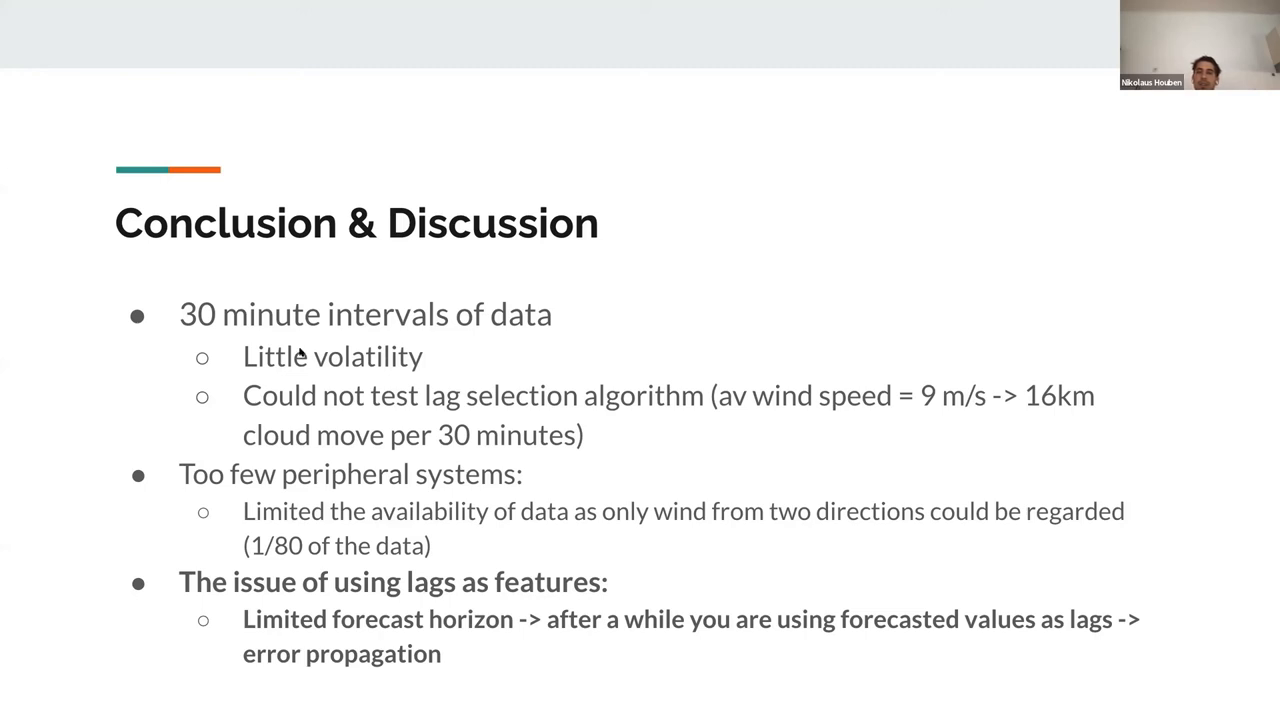
{"action": "mouse_move", "coordinate": [250, 367]}
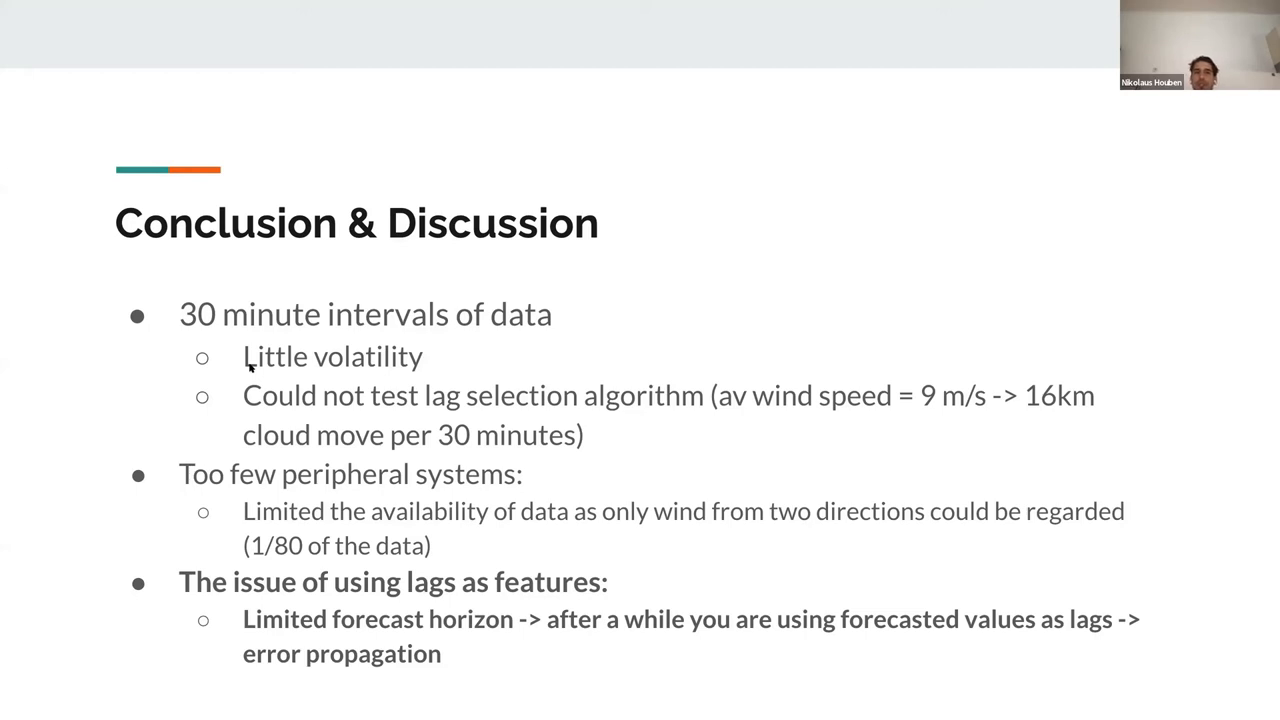
{"action": "mouse_move", "coordinate": [399, 414]}
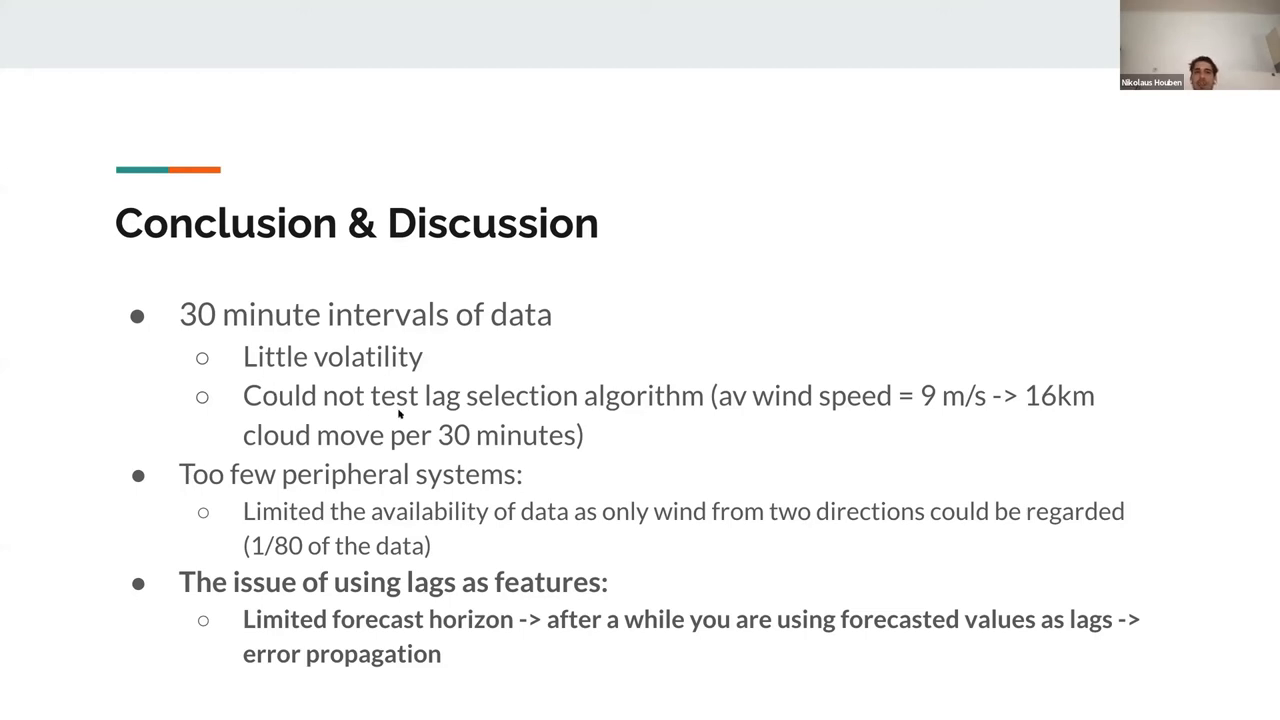
{"action": "mouse_move", "coordinate": [706, 417]}
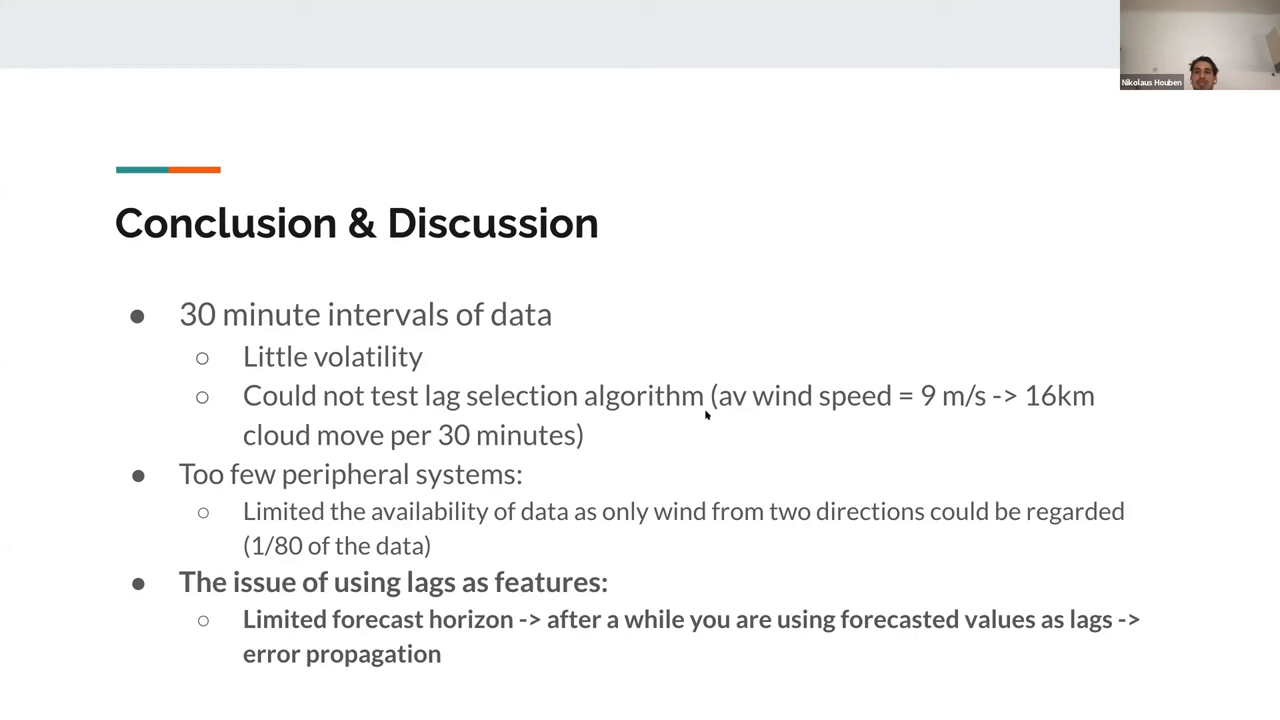
{"action": "mouse_move", "coordinate": [910, 415]}
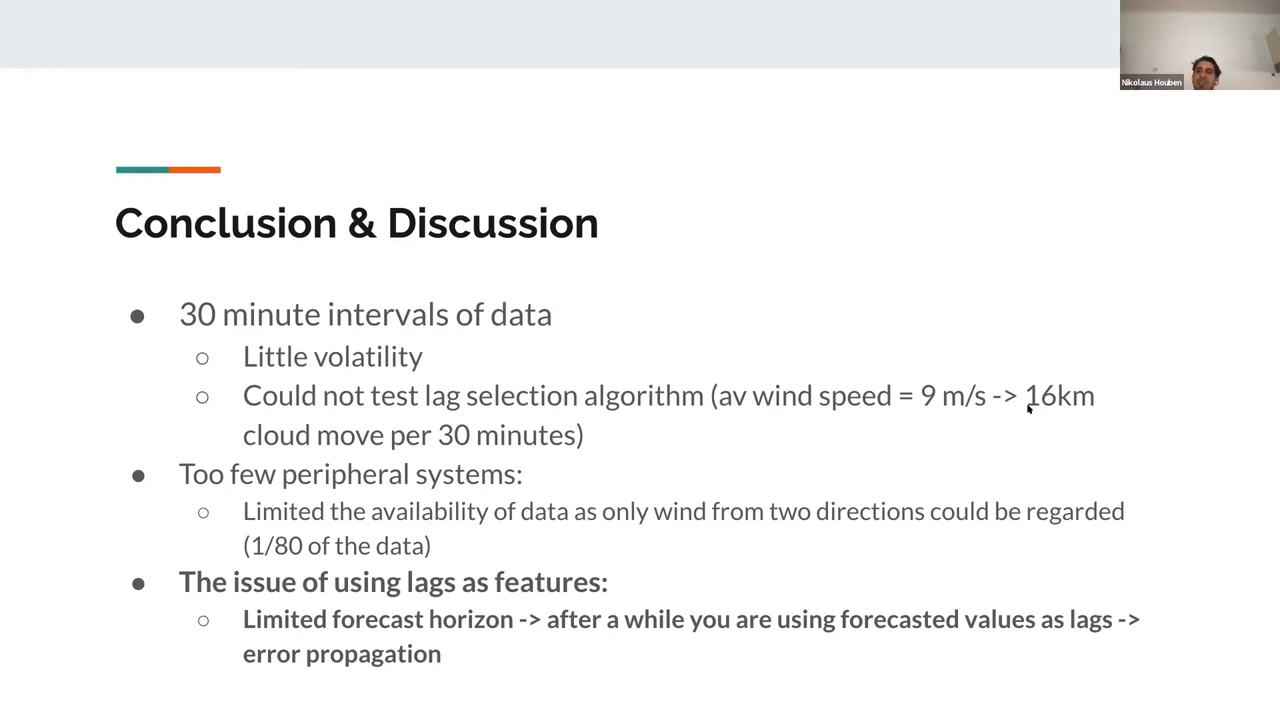
{"action": "mouse_move", "coordinate": [190, 493]}
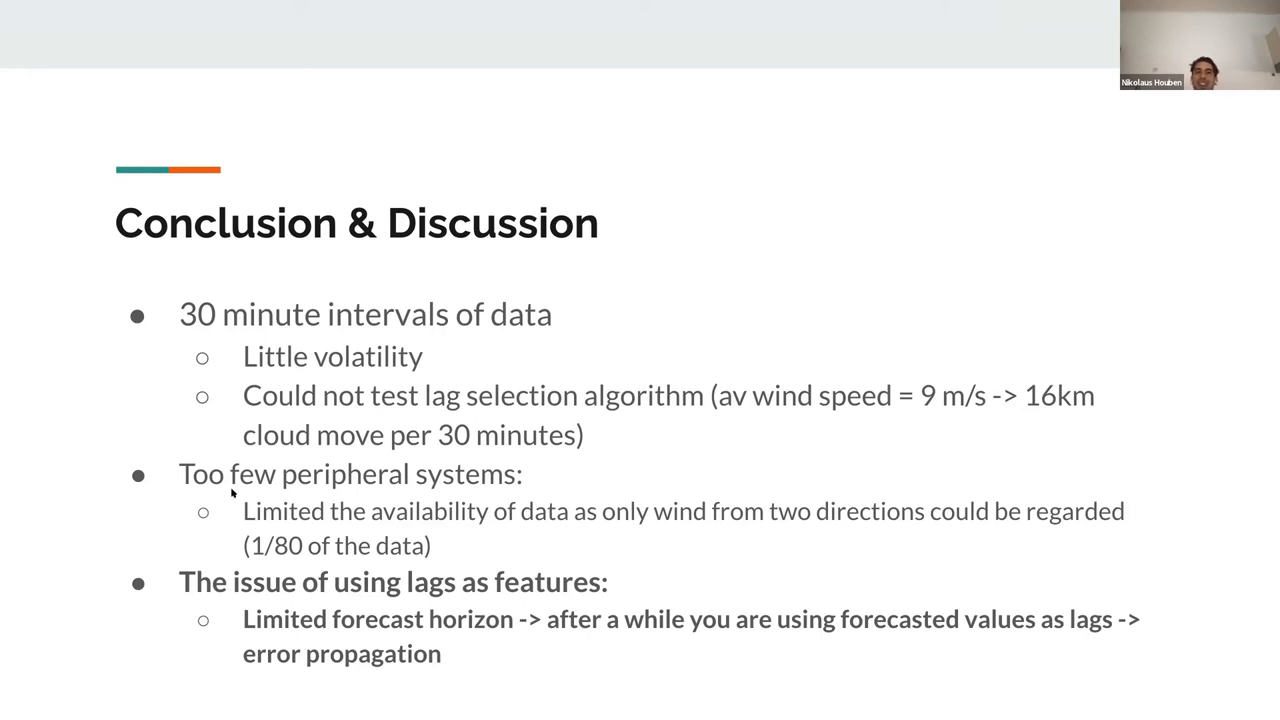
{"action": "mouse_move", "coordinate": [360, 525]}
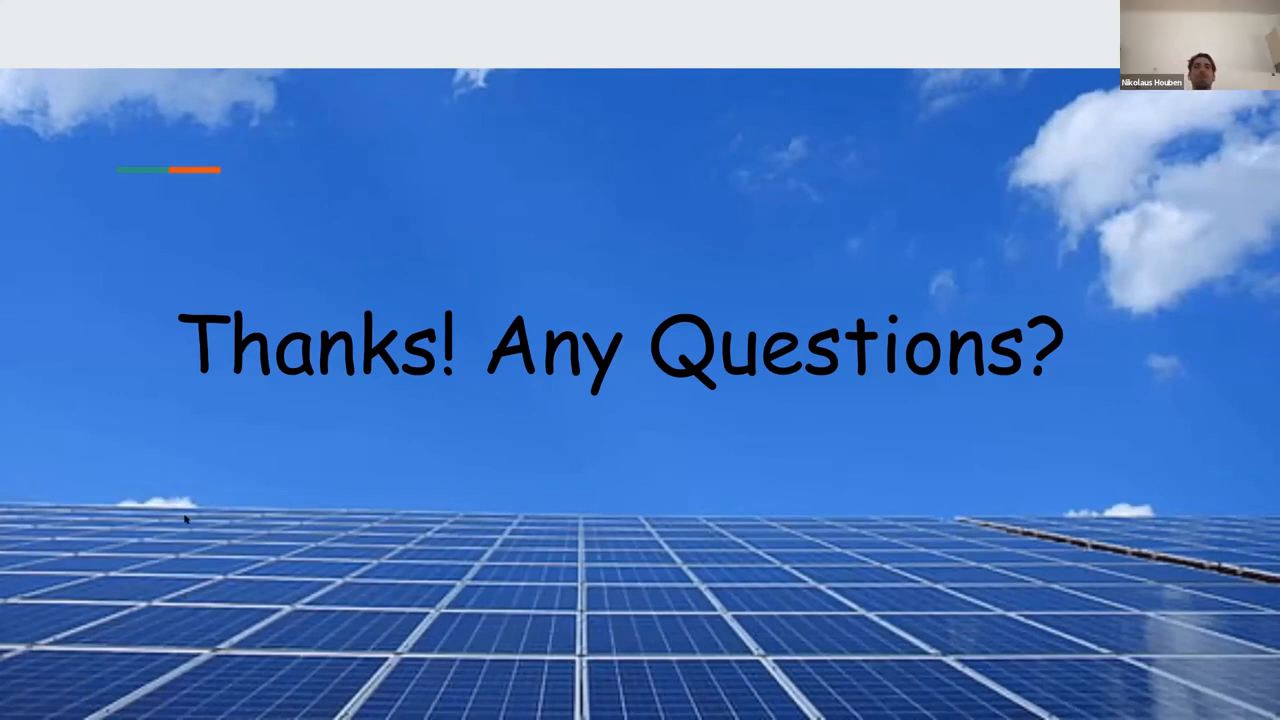
{"action": "mouse_move", "coordinate": [207, 519]}
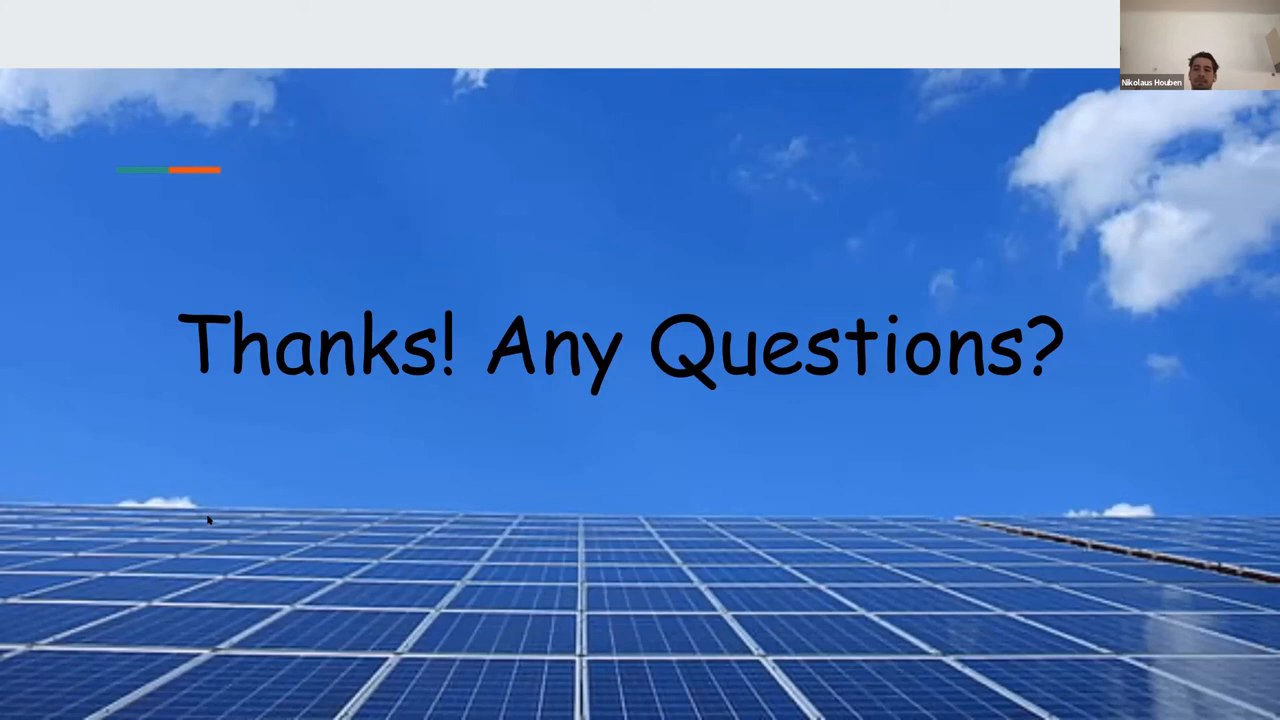